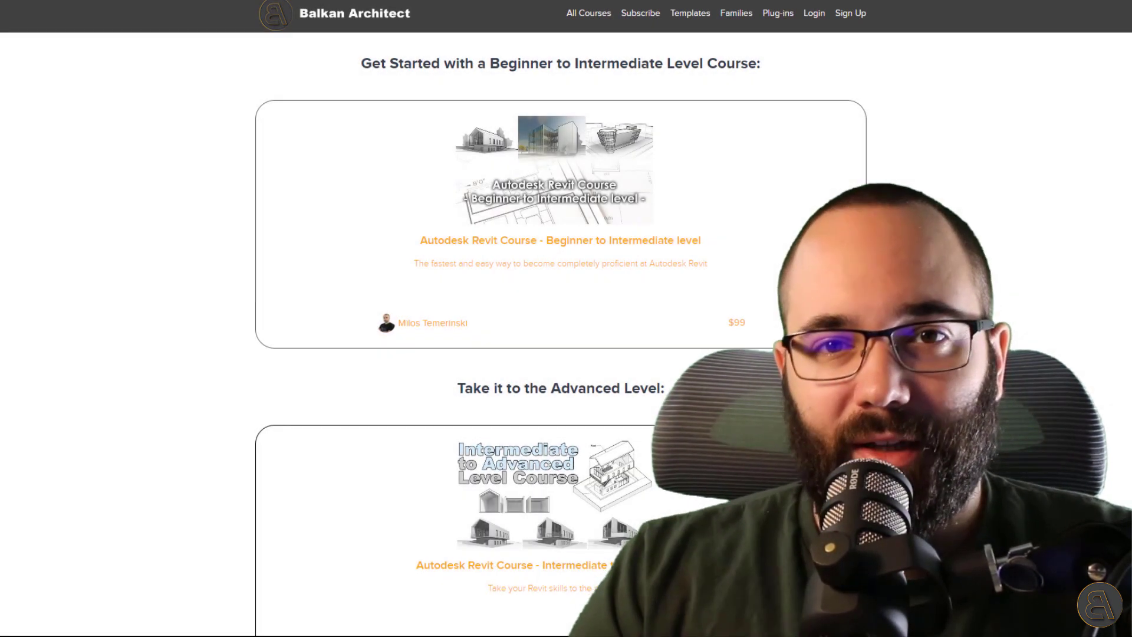
Step: Scroll through the Balkan Architect courses page
scroll("down", 3)
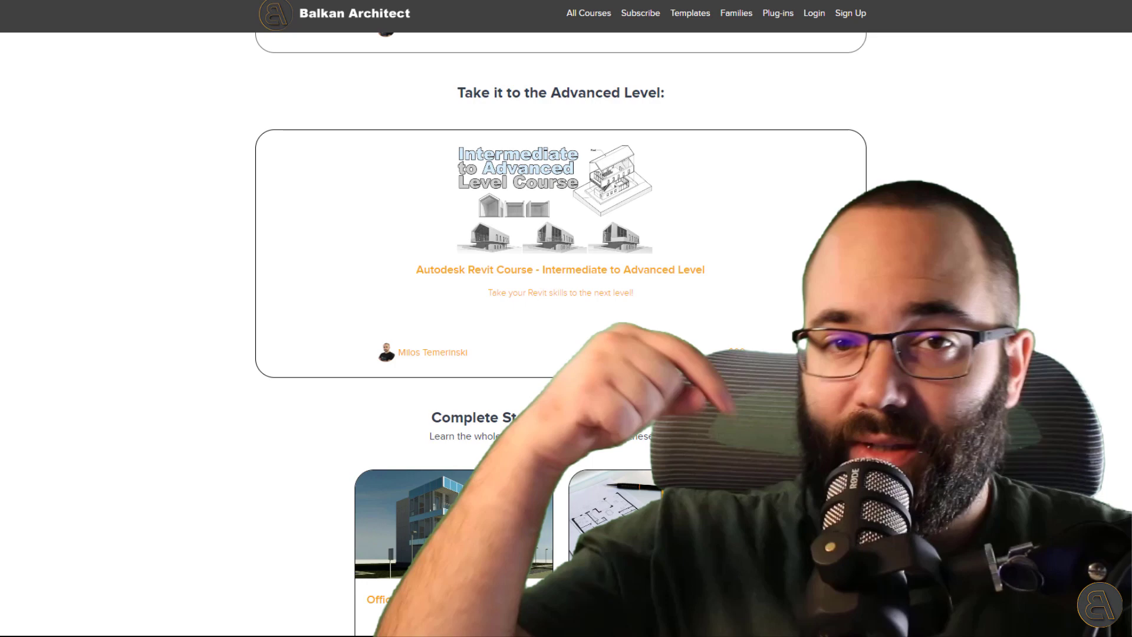
scroll("down", 3)
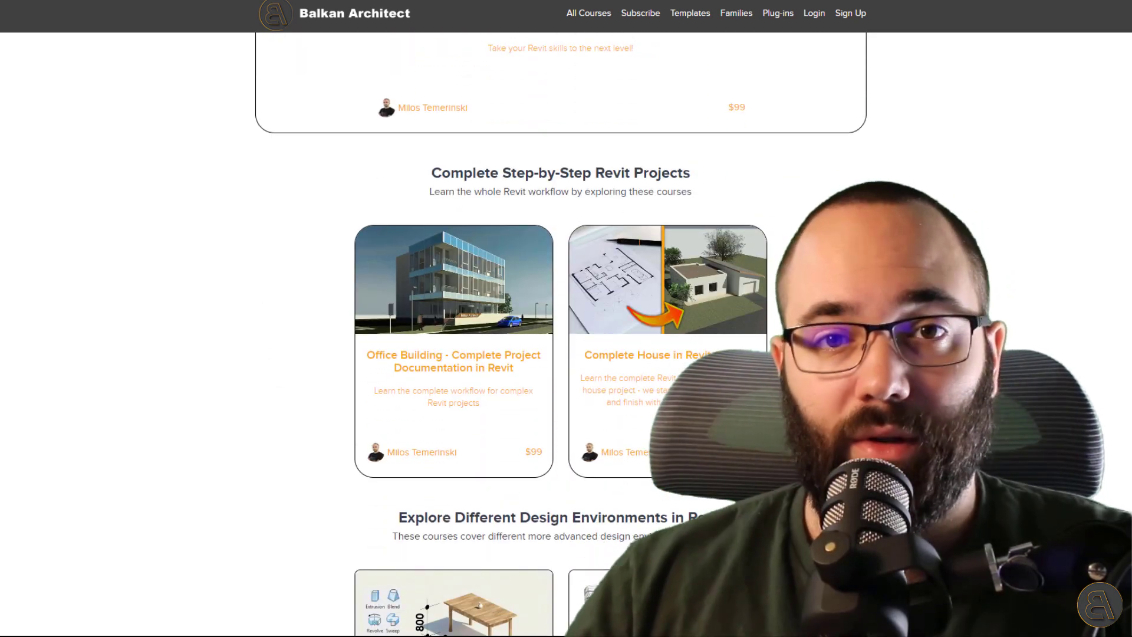
scroll("down", 3)
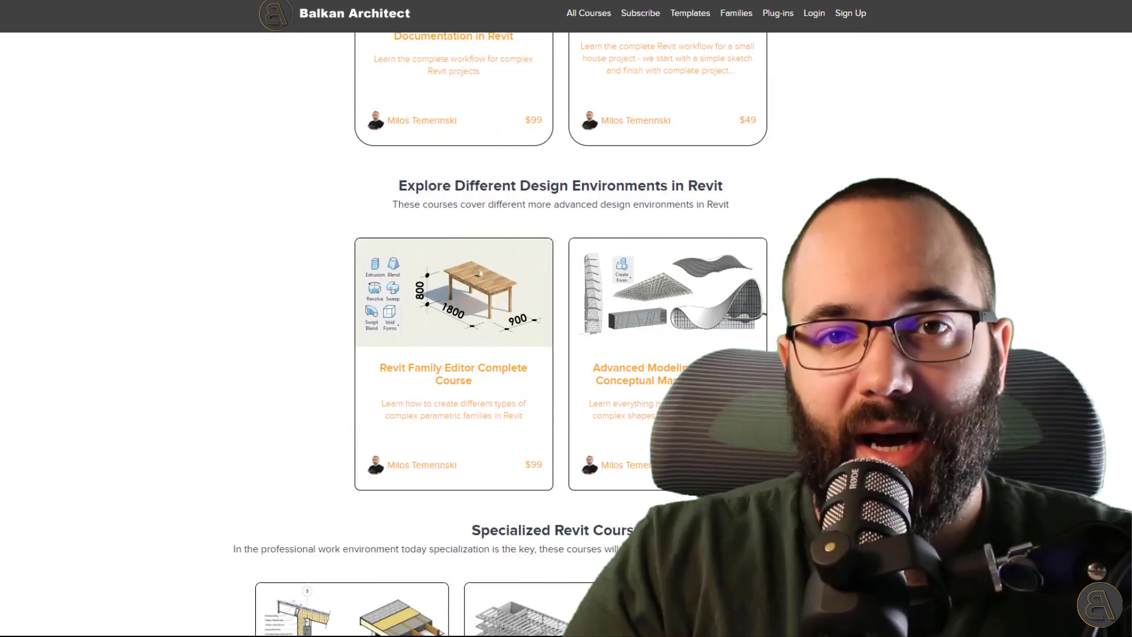
scroll("down", 3)
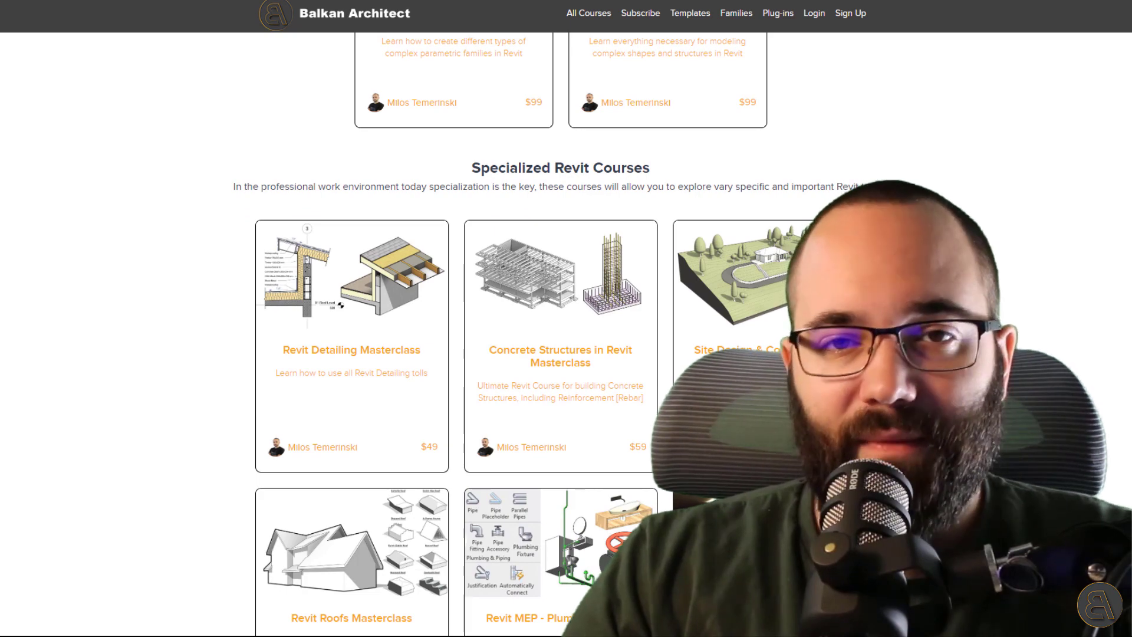
scroll("down", 3)
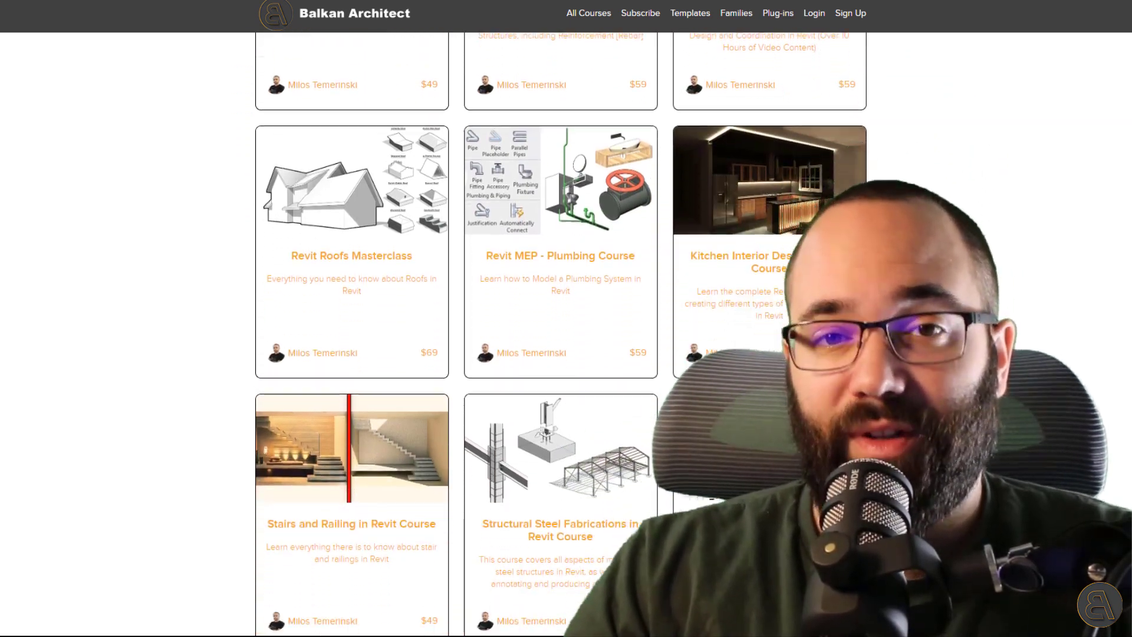
scroll("down", 3)
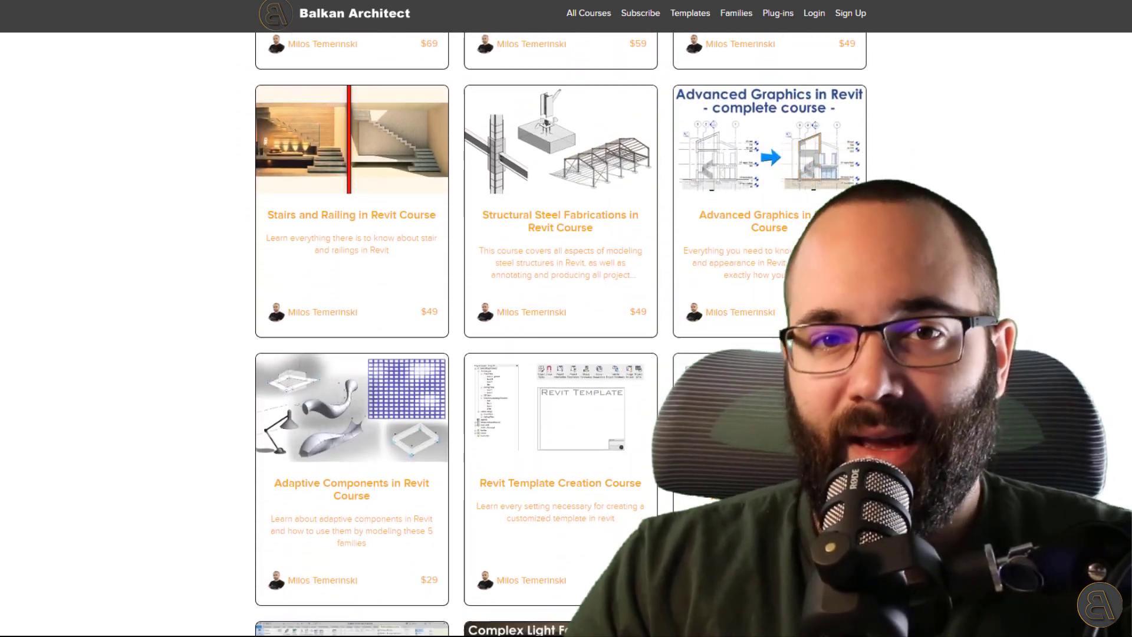
scroll("down", 3)
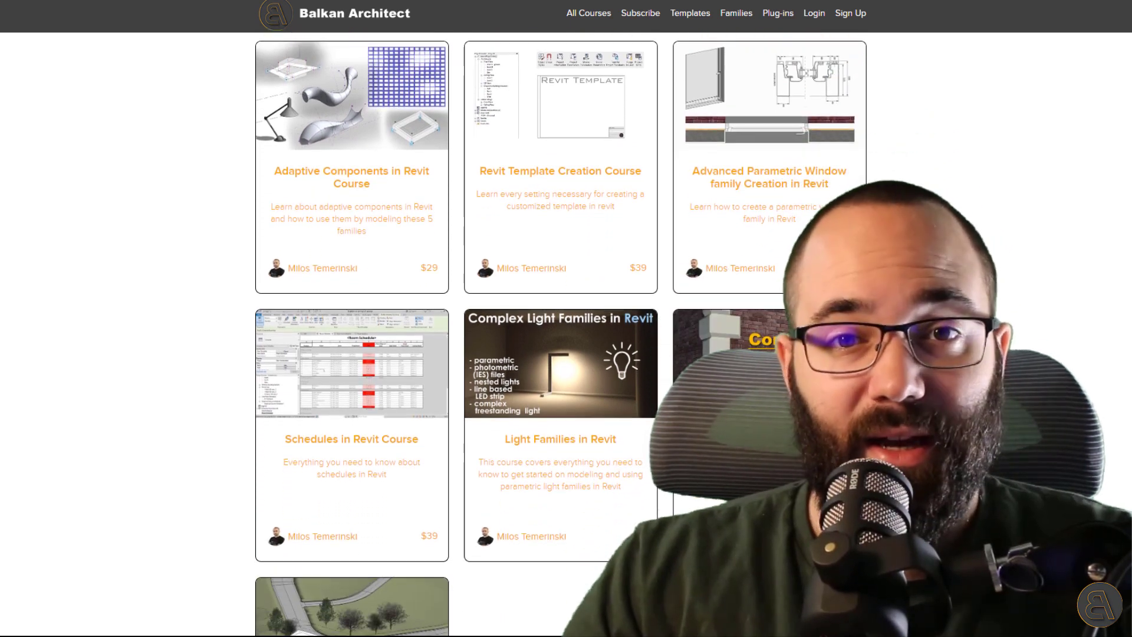
scroll("down", 3)
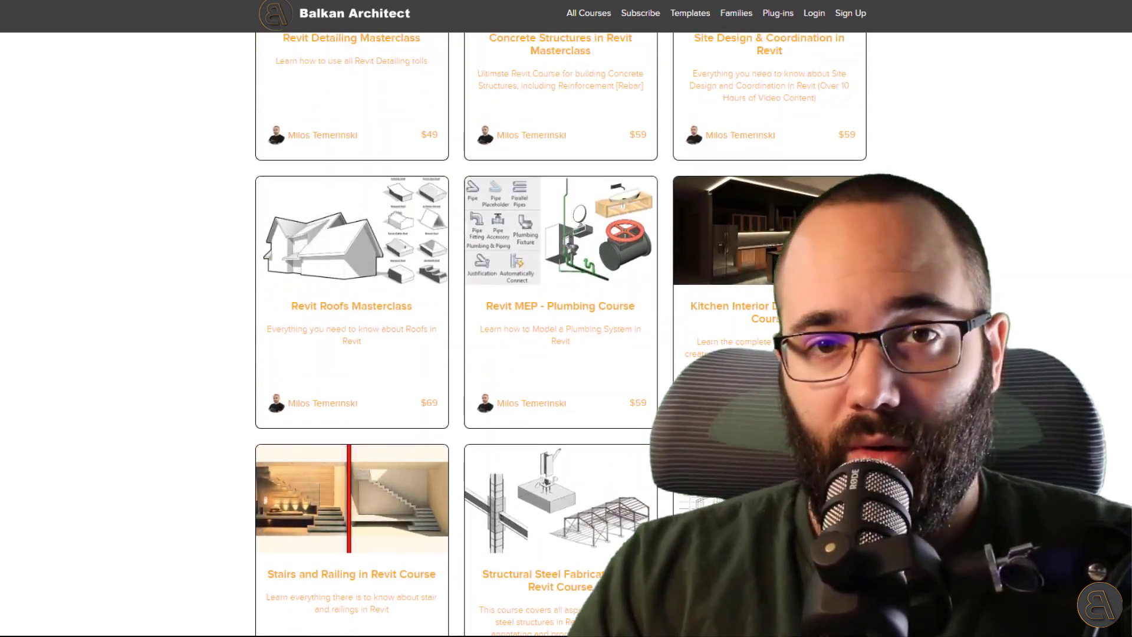
scroll("up", 3)
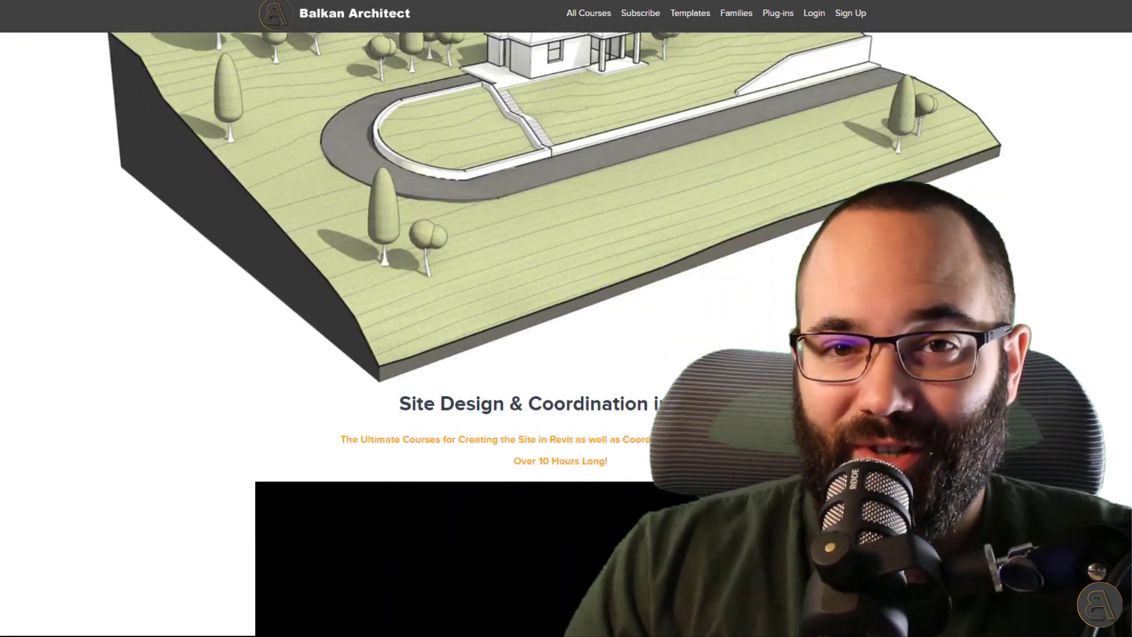
scroll("down", 3)
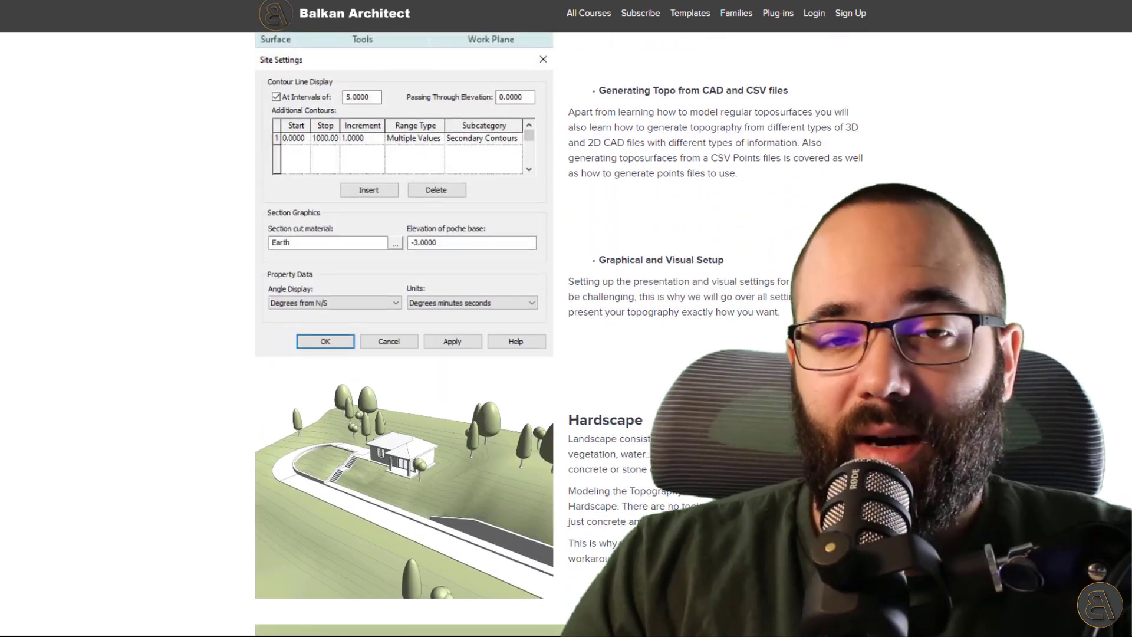
scroll("down", 3)
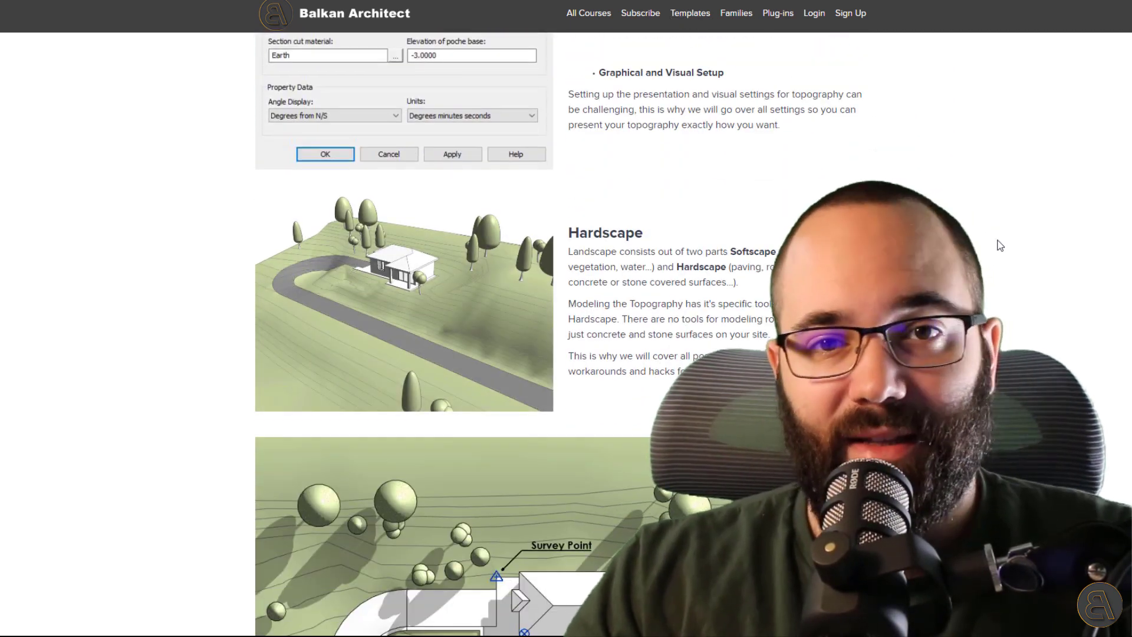
Step: Browse the Revit families catalogue, then return to the Revit 3D view
left_click(690, 13)
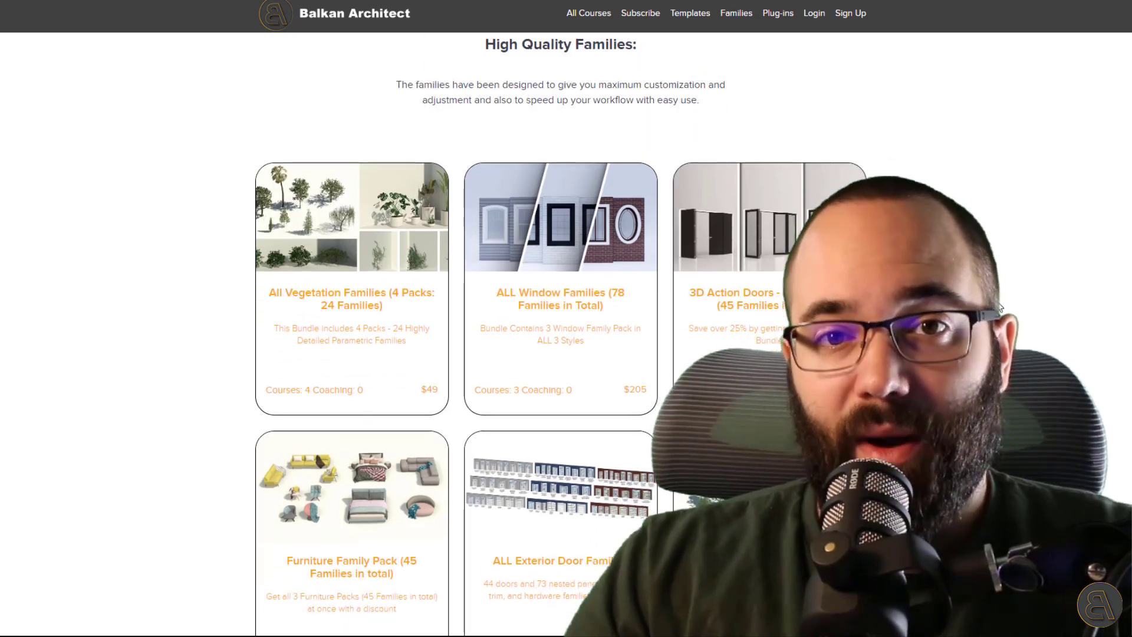
scroll("down", 3)
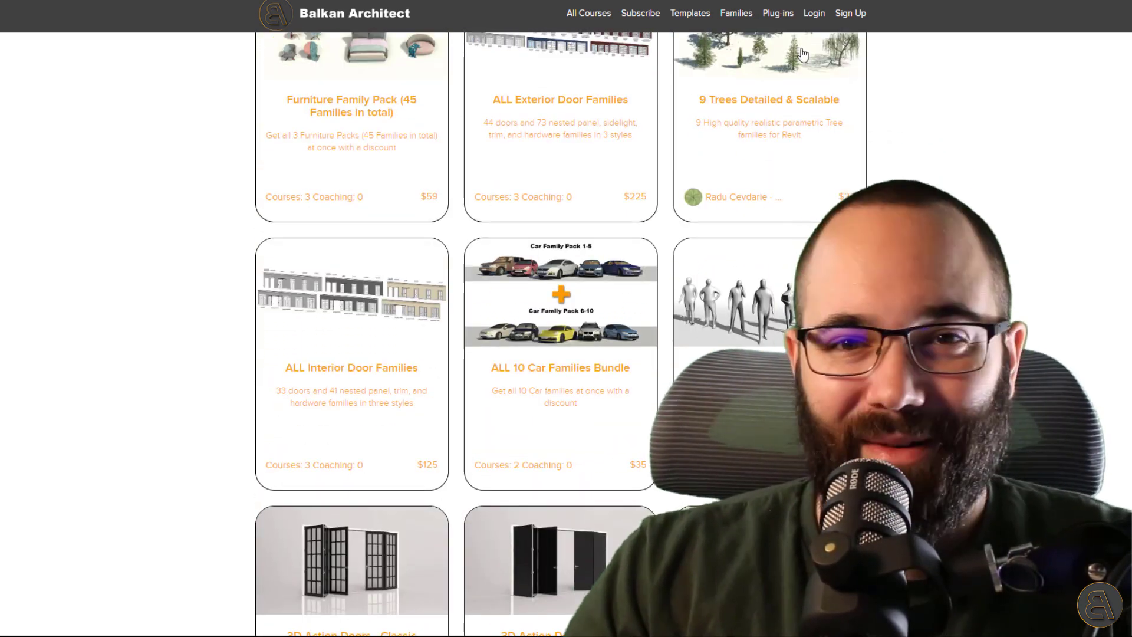
left_click(778, 13)
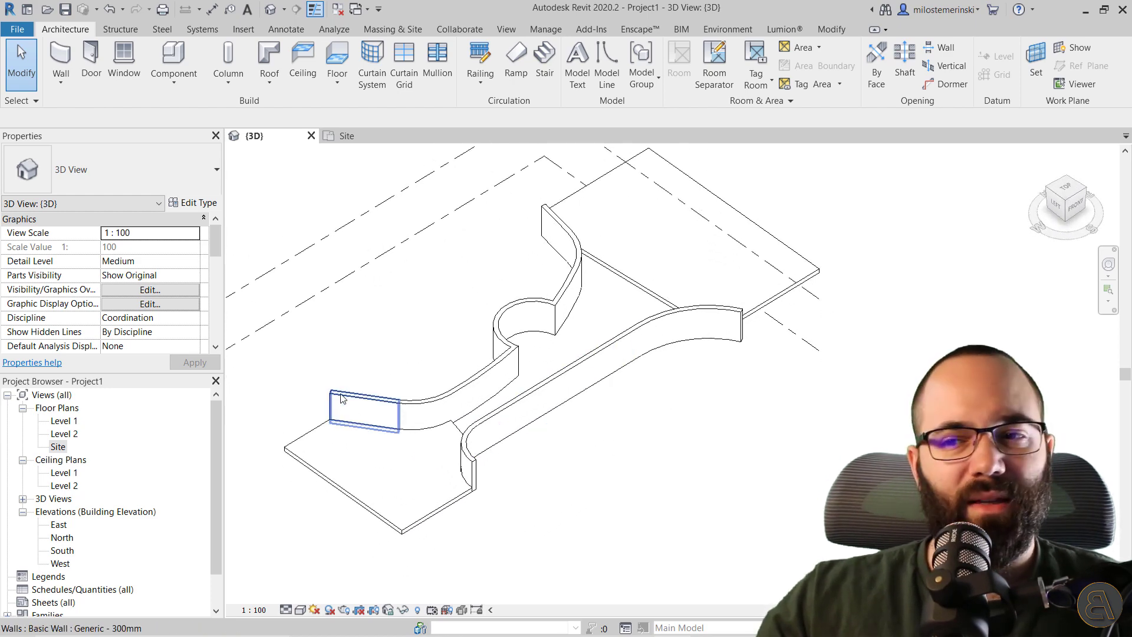
left_click(505, 354)
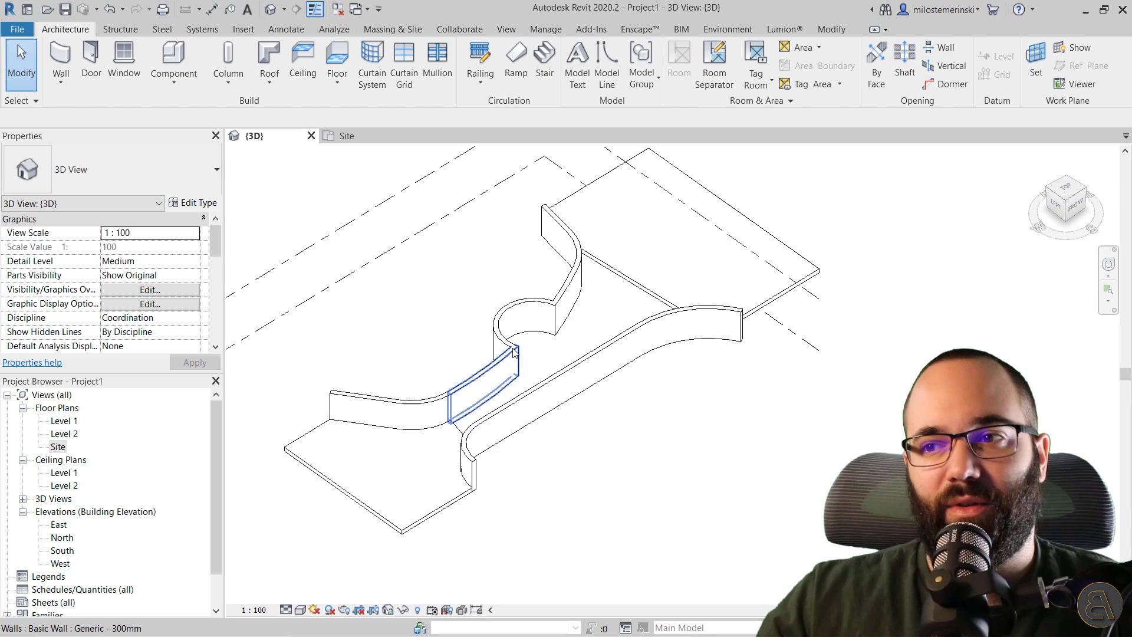
left_click(316, 413)
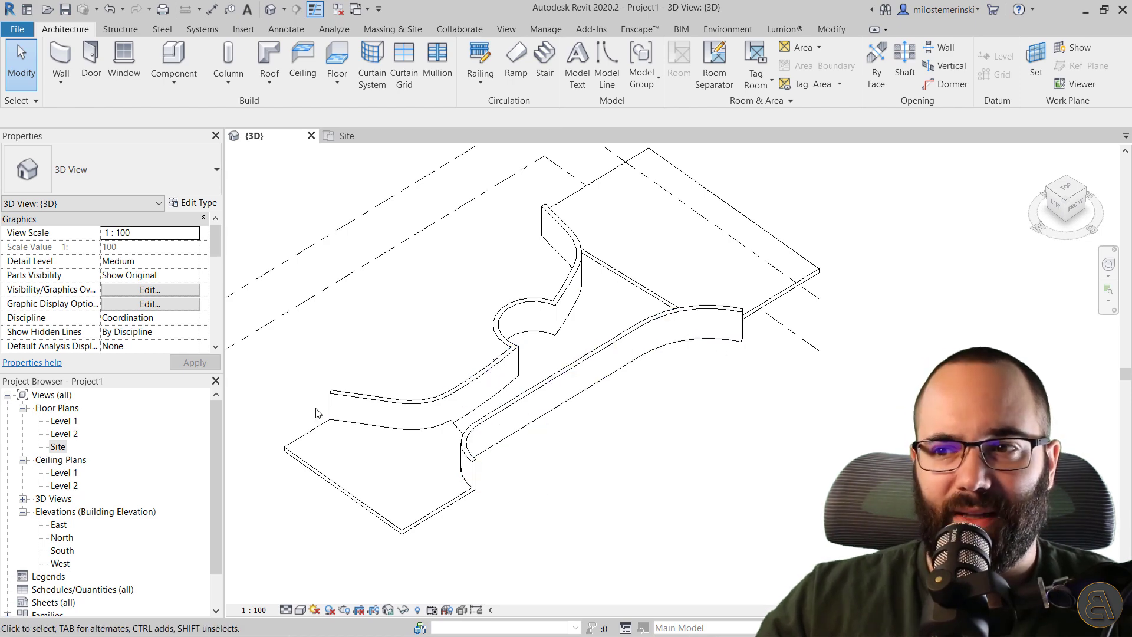
mouse_move(411, 512)
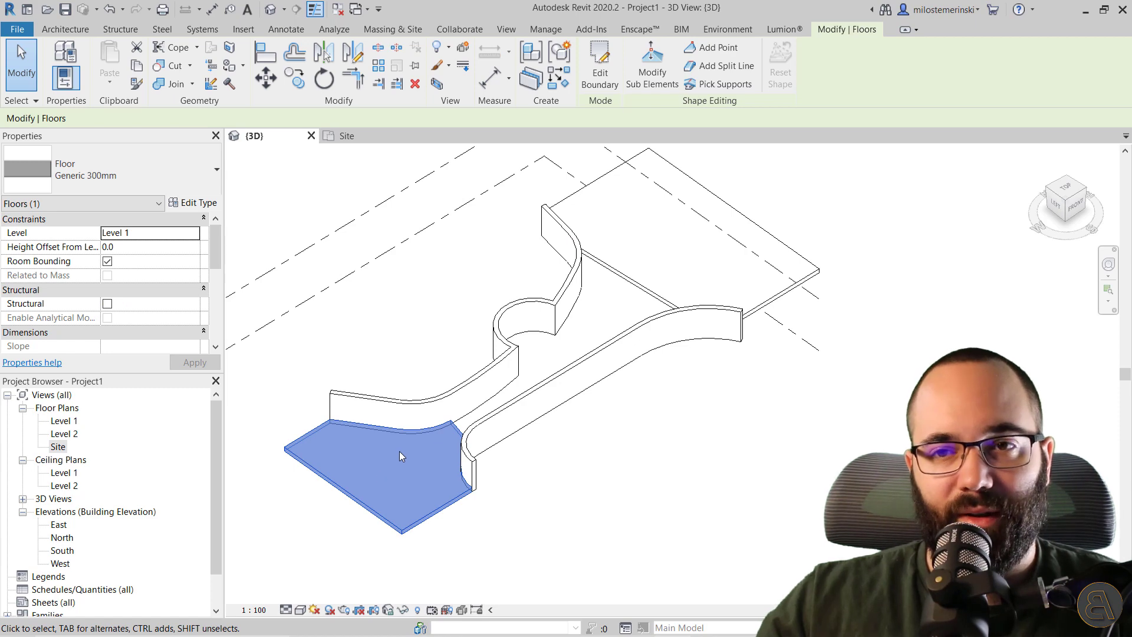
mouse_move(628, 291)
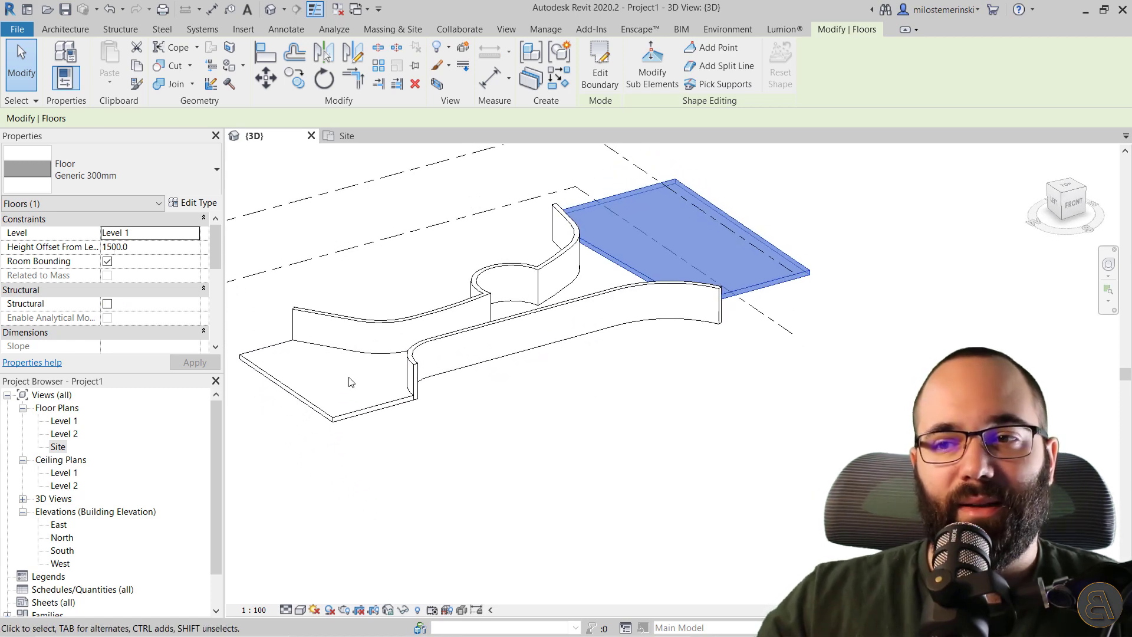
left_click(106, 261)
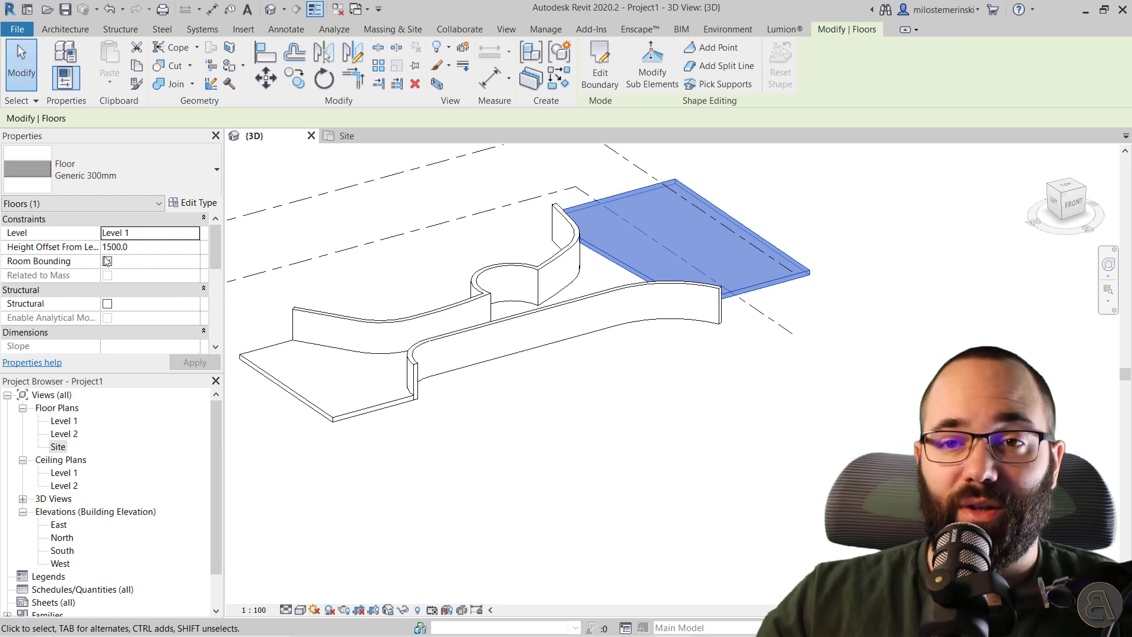
left_click(107, 260)
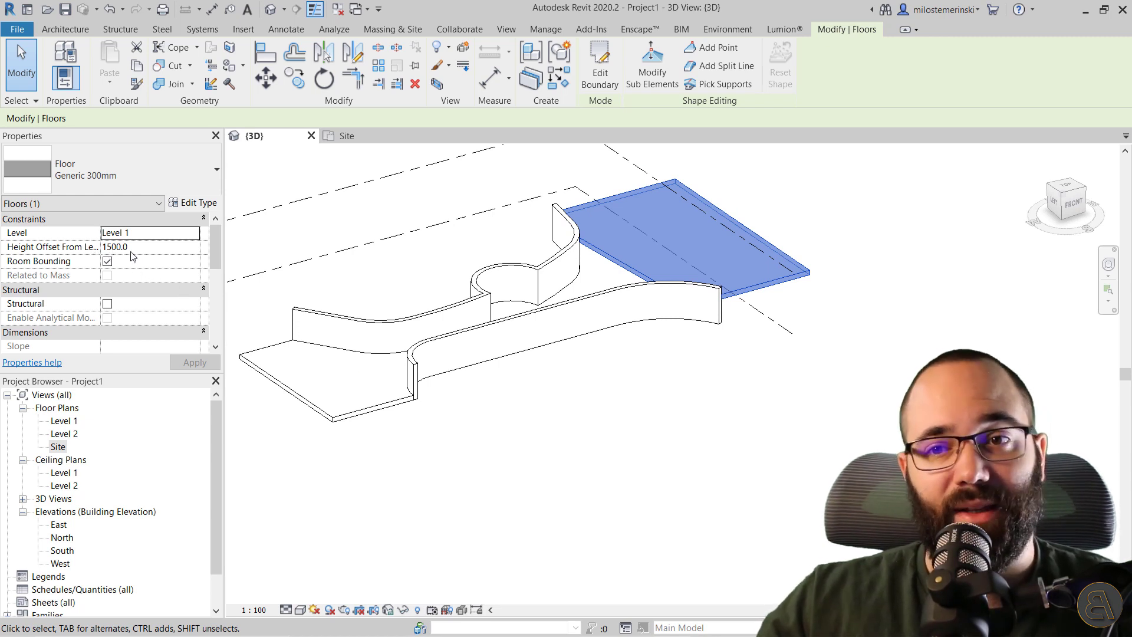
left_click_drag(505, 289, 470, 325)
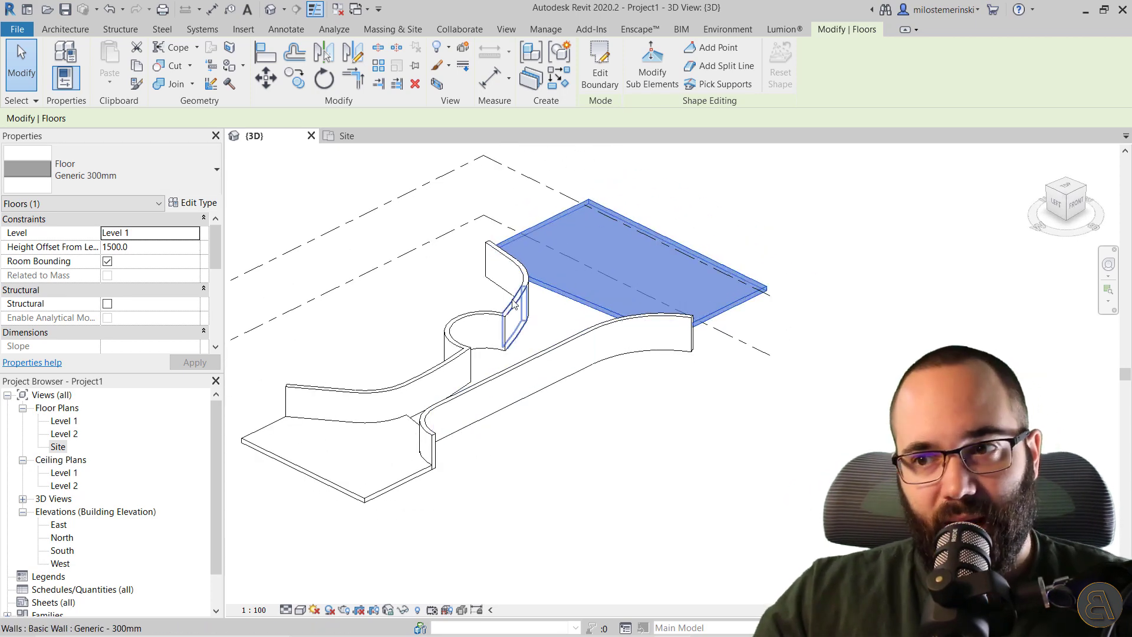
left_click(538, 341)
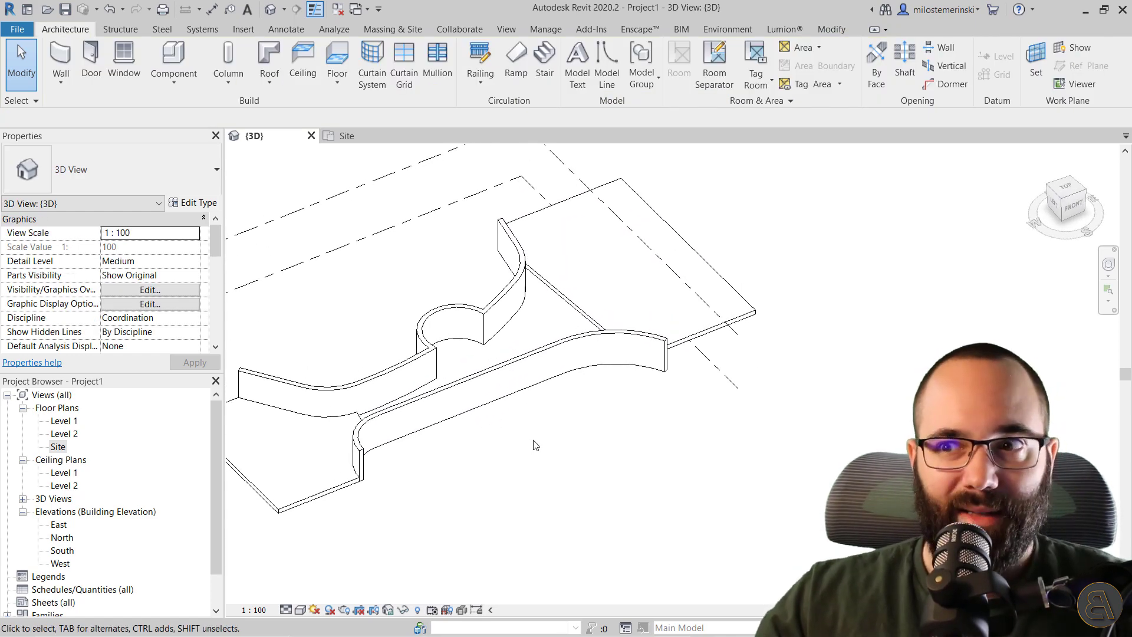
mouse_move(346, 135)
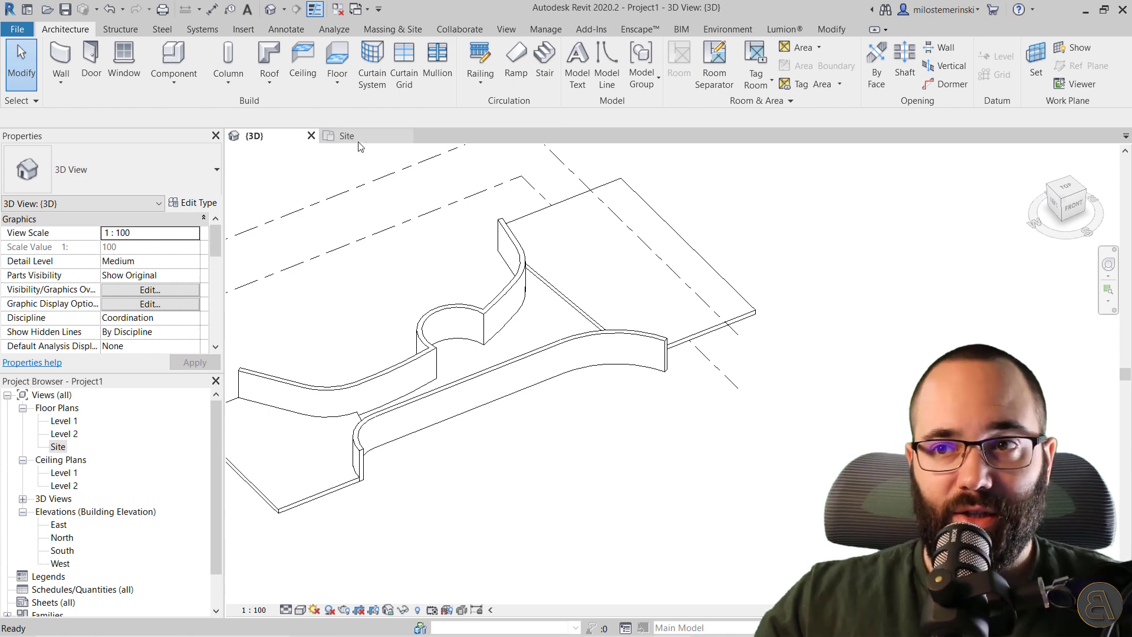
Step: On the Site plan, start a floor sketch bounded by the curved walls and existing floors
left_click(347, 135)
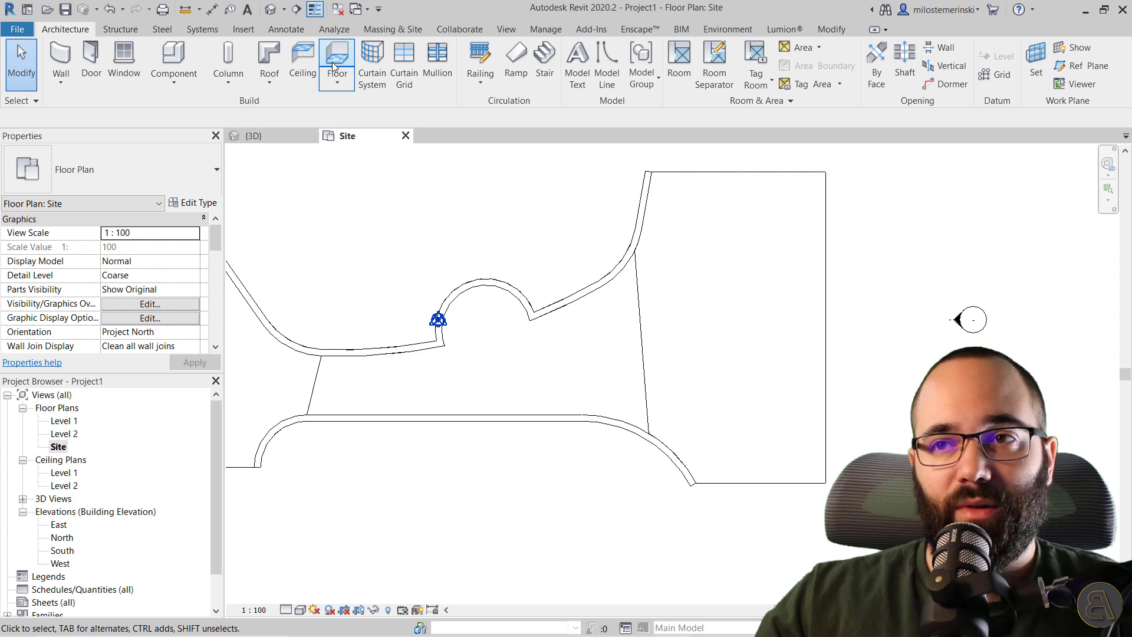
mouse_move(515, 59)
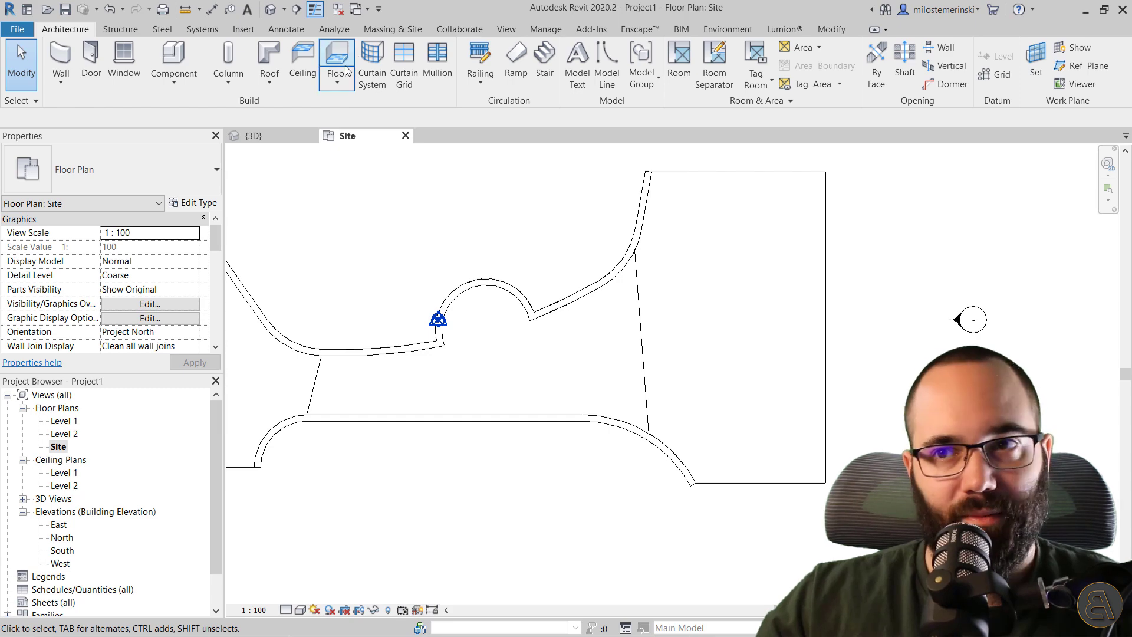
left_click(337, 61)
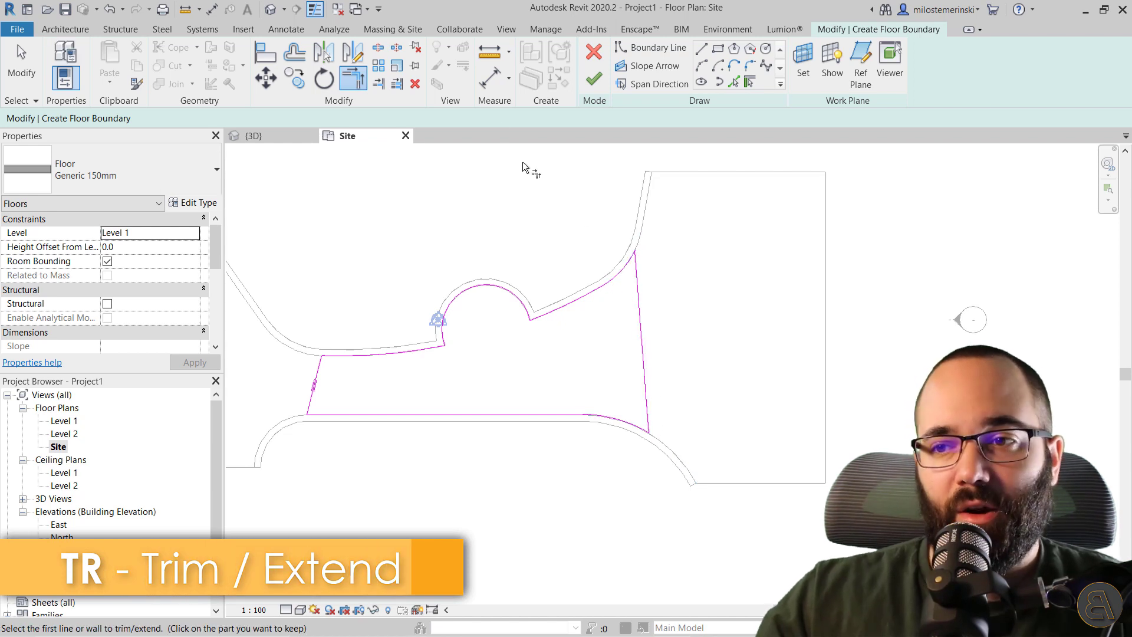
Step: Finish trimming the boundary corners and add a slope arrow starting at 0
left_click(647, 65)
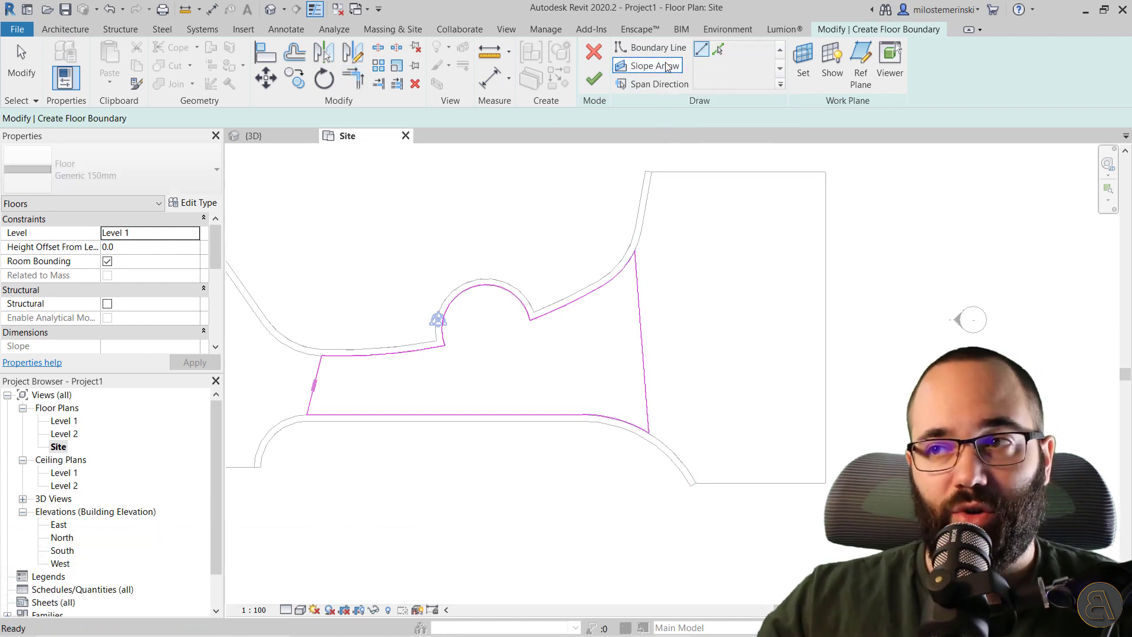
left_click(647, 65)
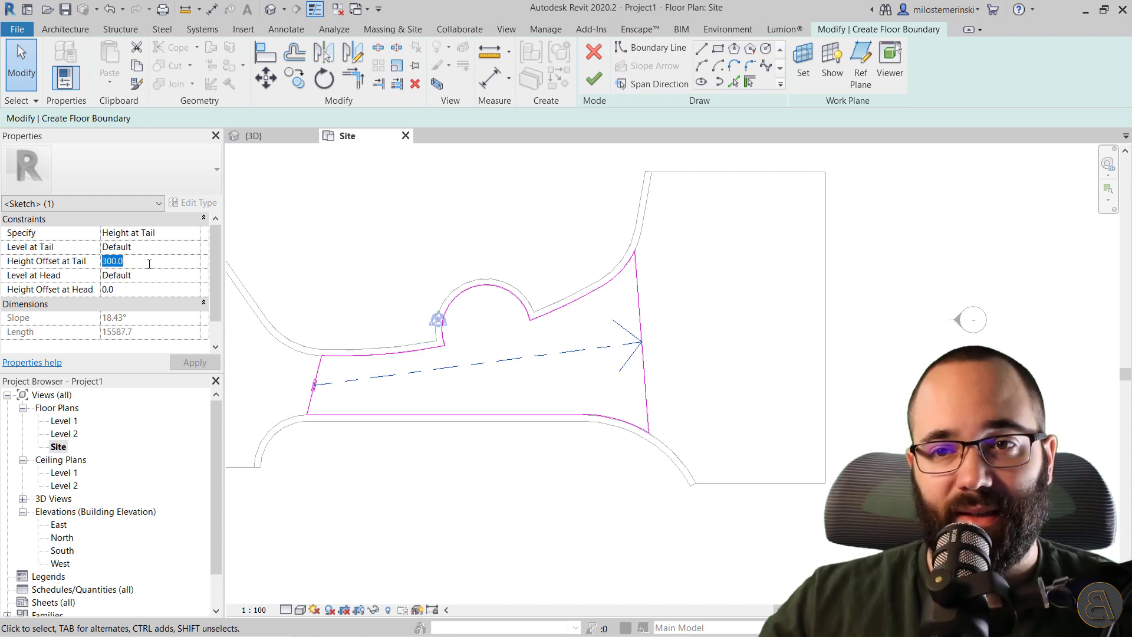
type("0")
left_click(150, 289)
type("1500")
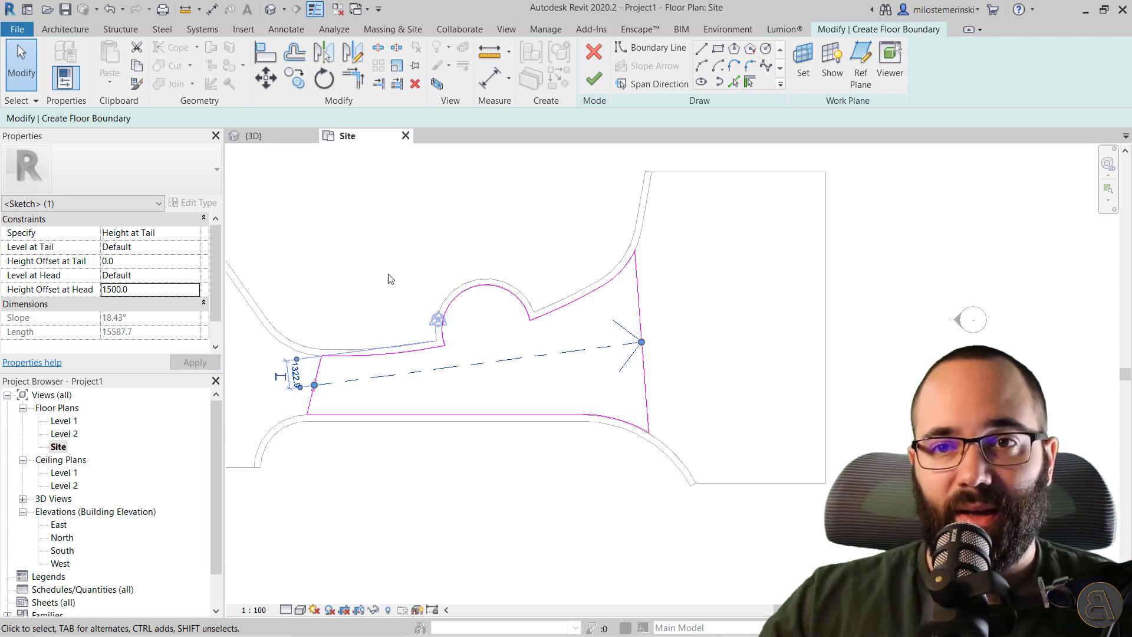
Step: Set the floor type to Generic 300mm and finish the sloped floor
left_click(594, 77)
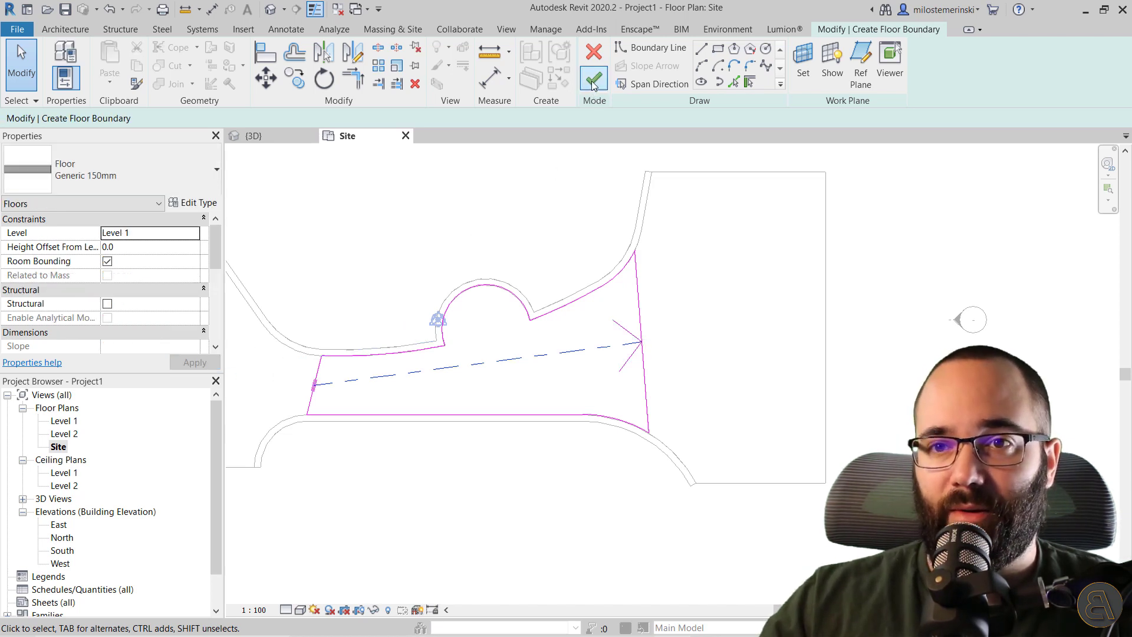
left_click(213, 169)
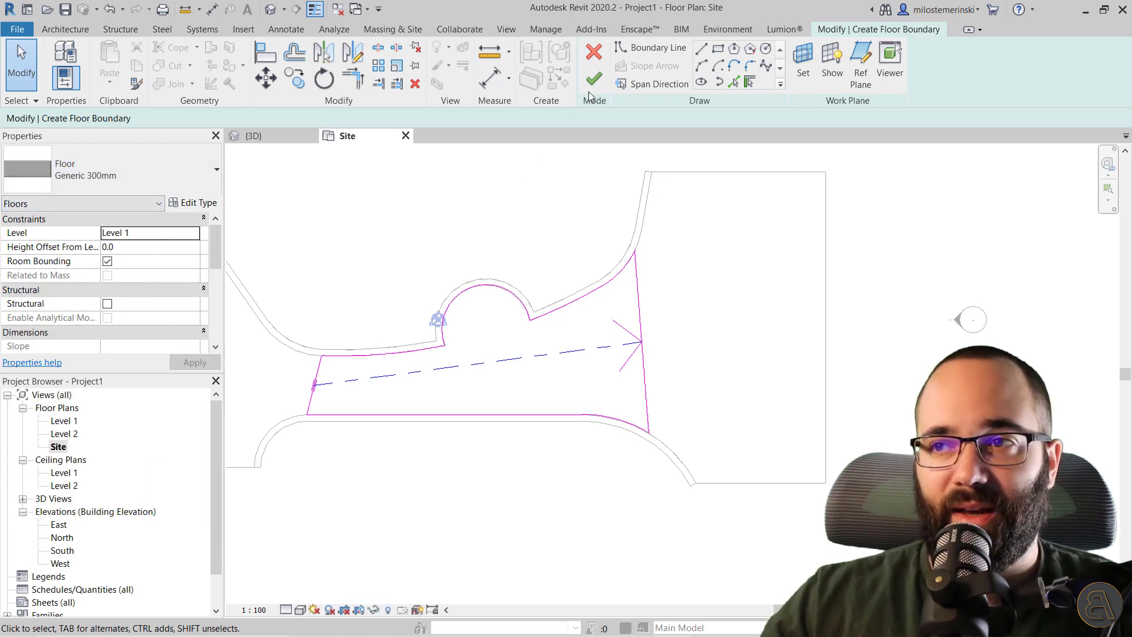
left_click(594, 77)
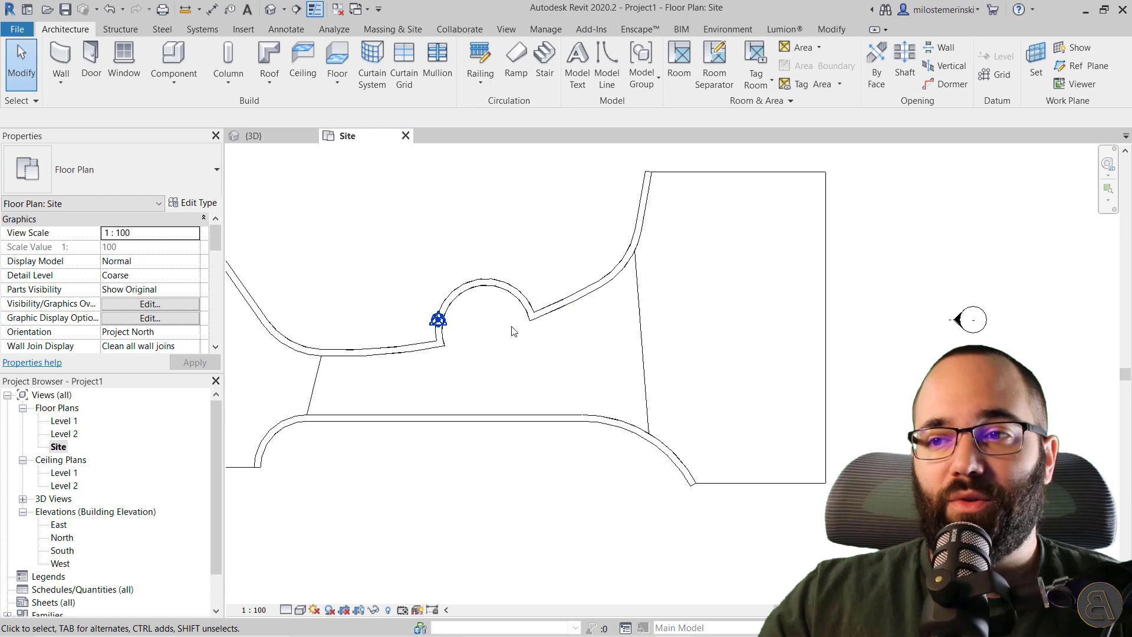
Step: Select the sloped floor and inspect it up close in the {3D} view
left_click(484, 325)
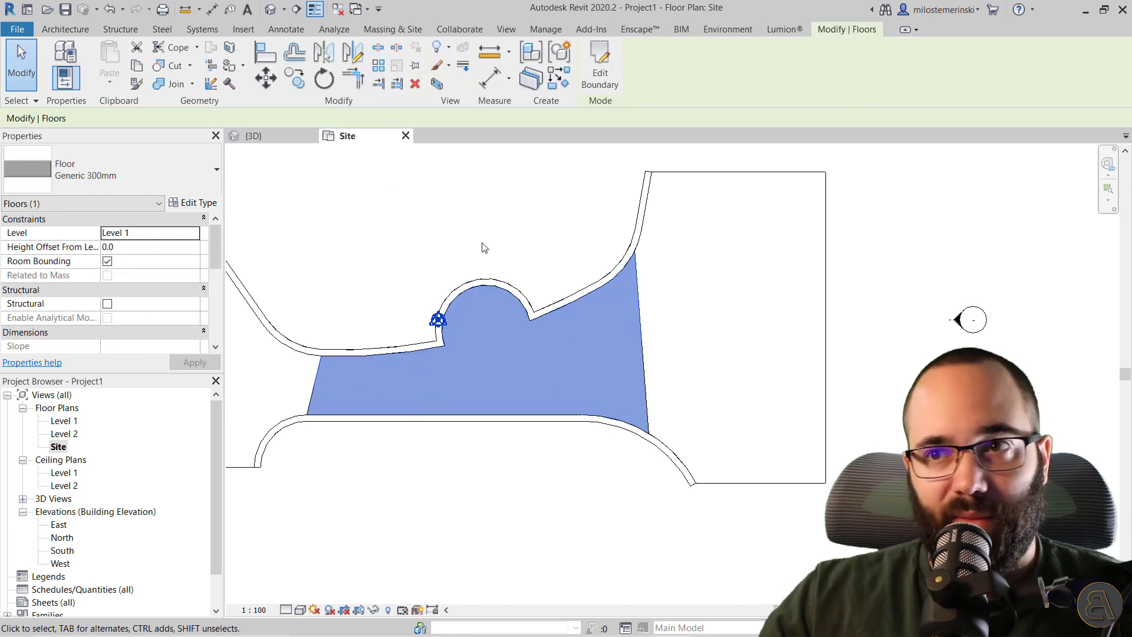
left_click(251, 135)
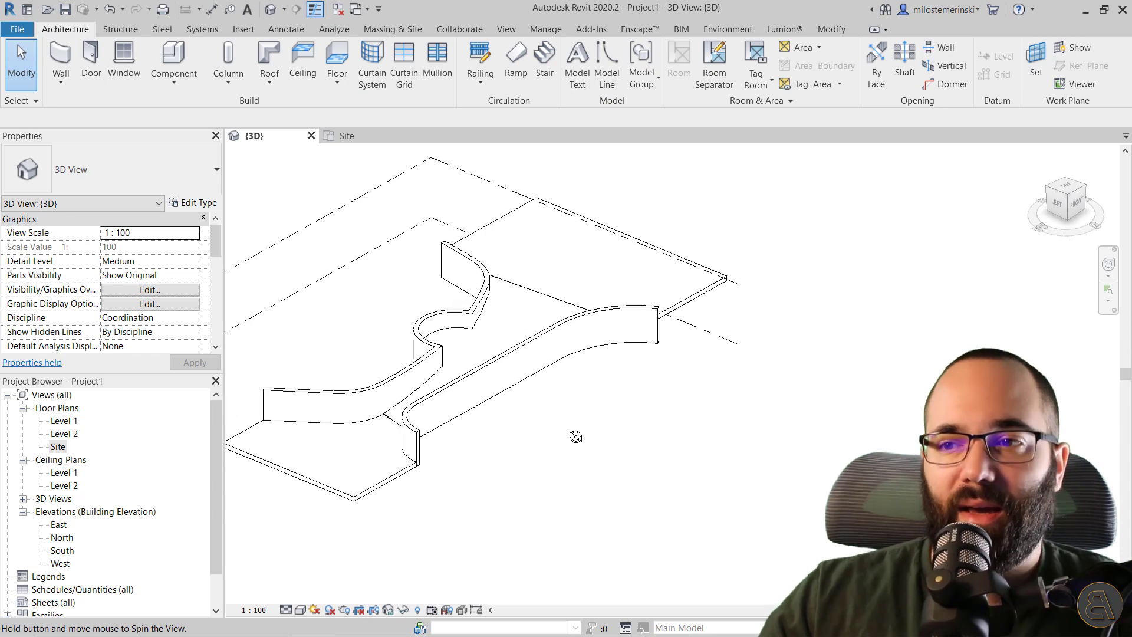
scroll("up", 3)
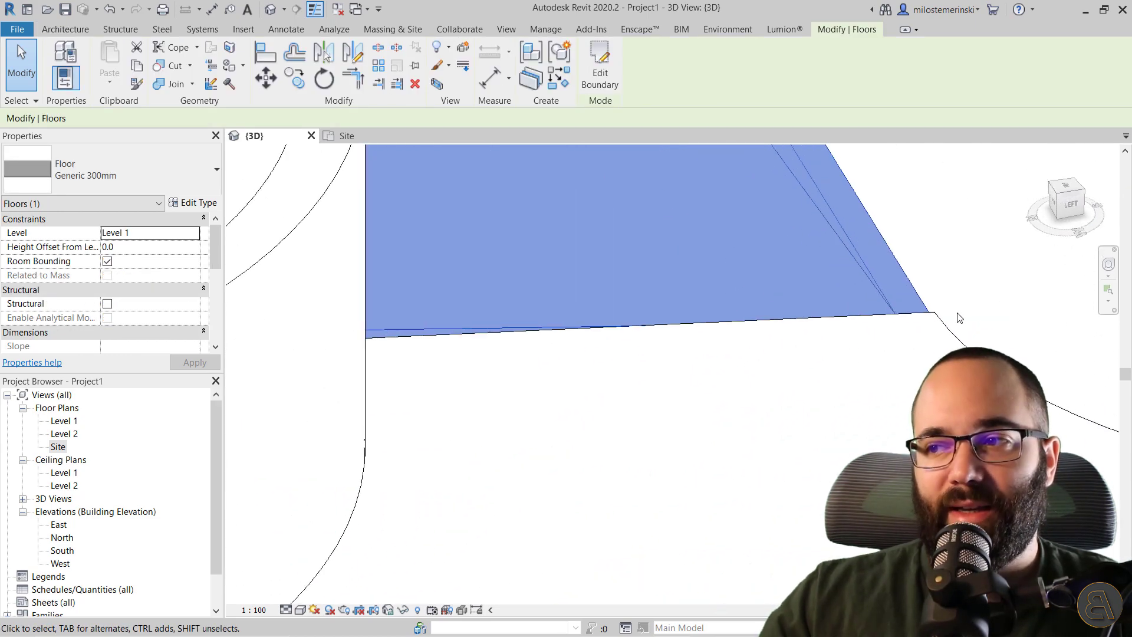
left_click(489, 326)
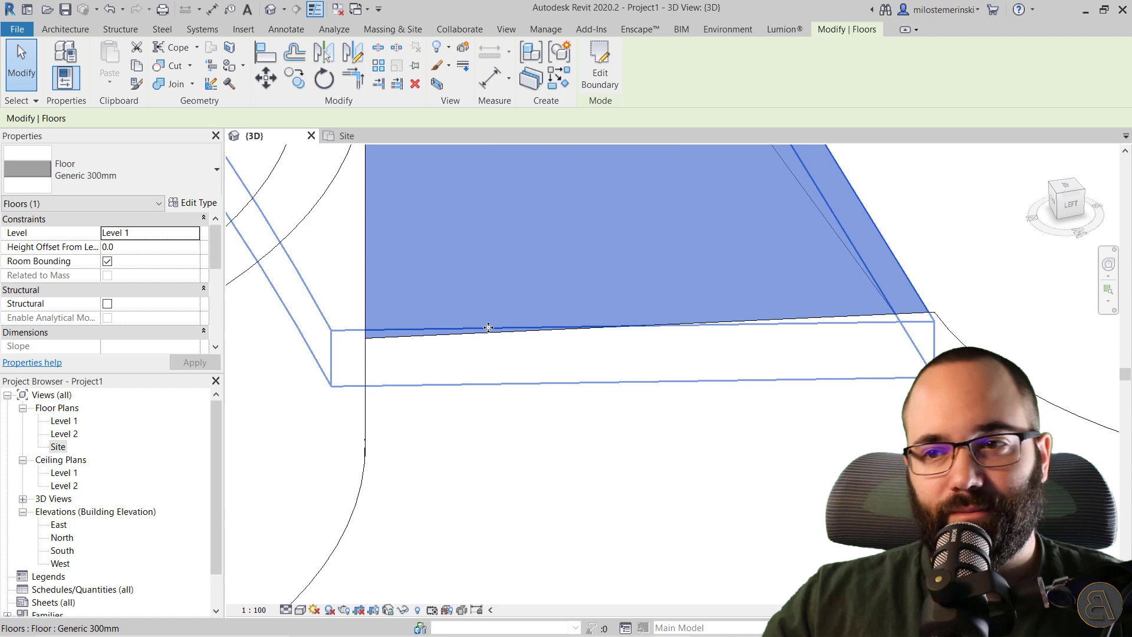
mouse_move(489, 326)
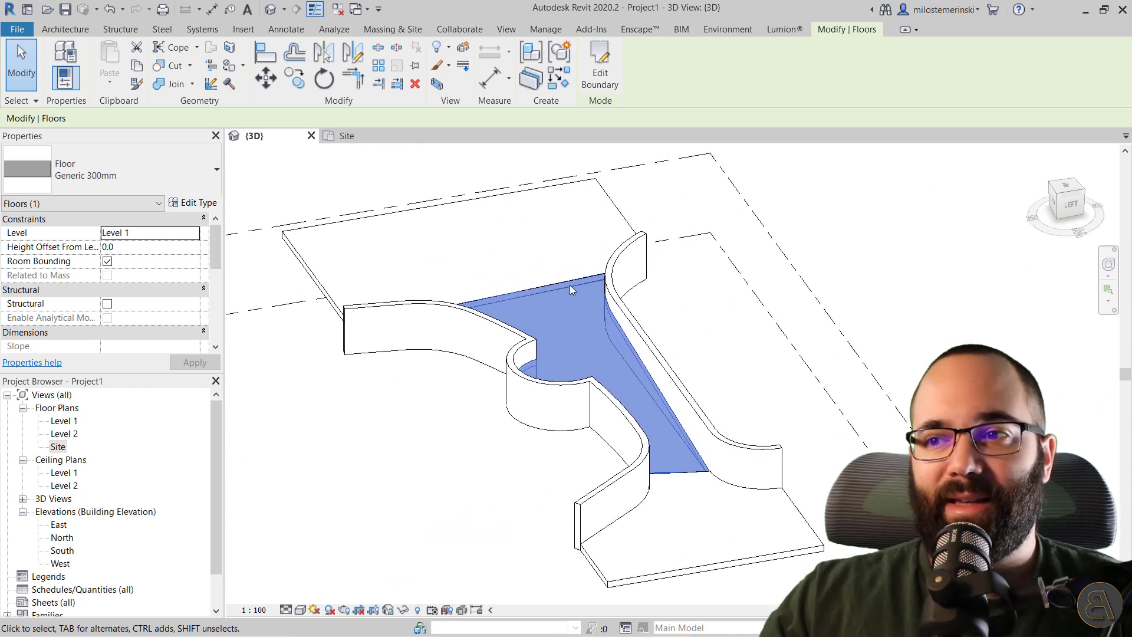
scroll("up", 3)
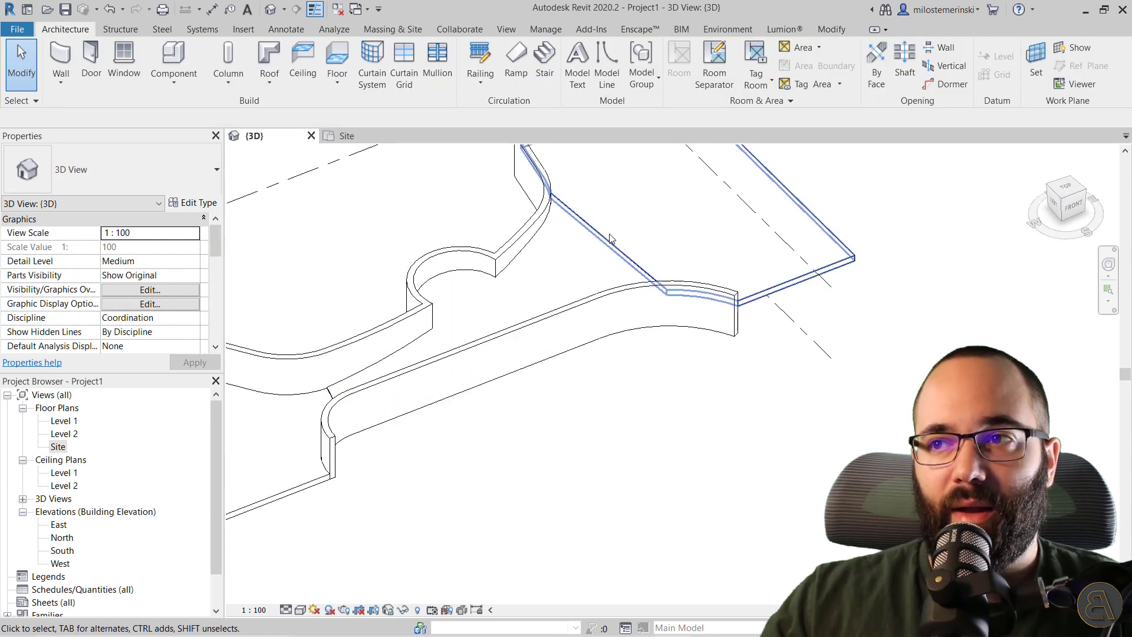
left_click(573, 224)
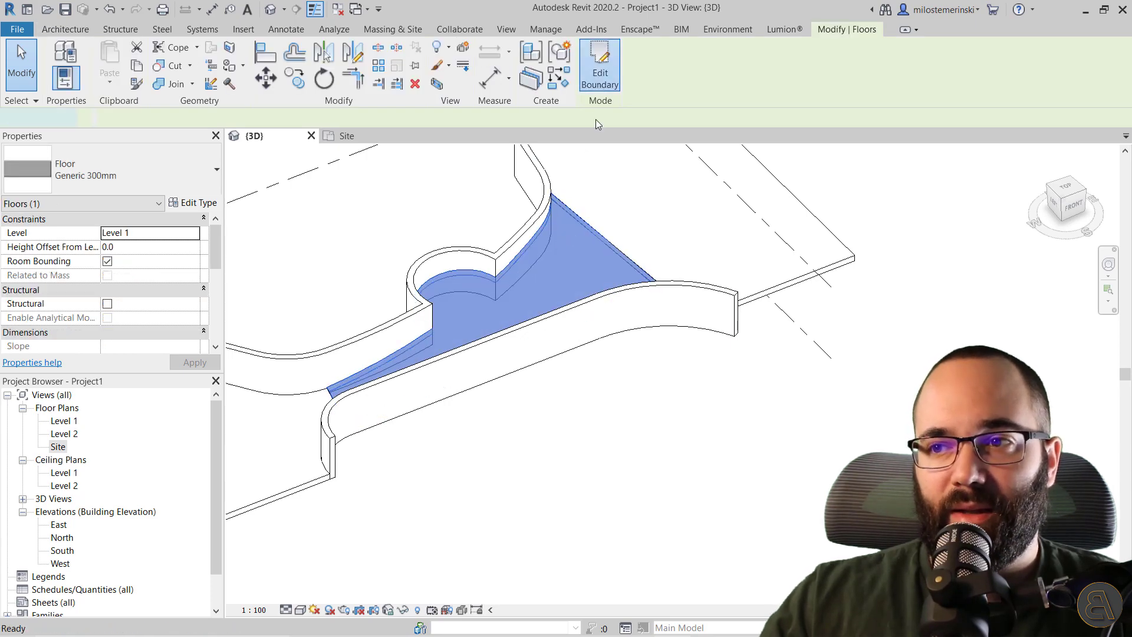
left_click(599, 64)
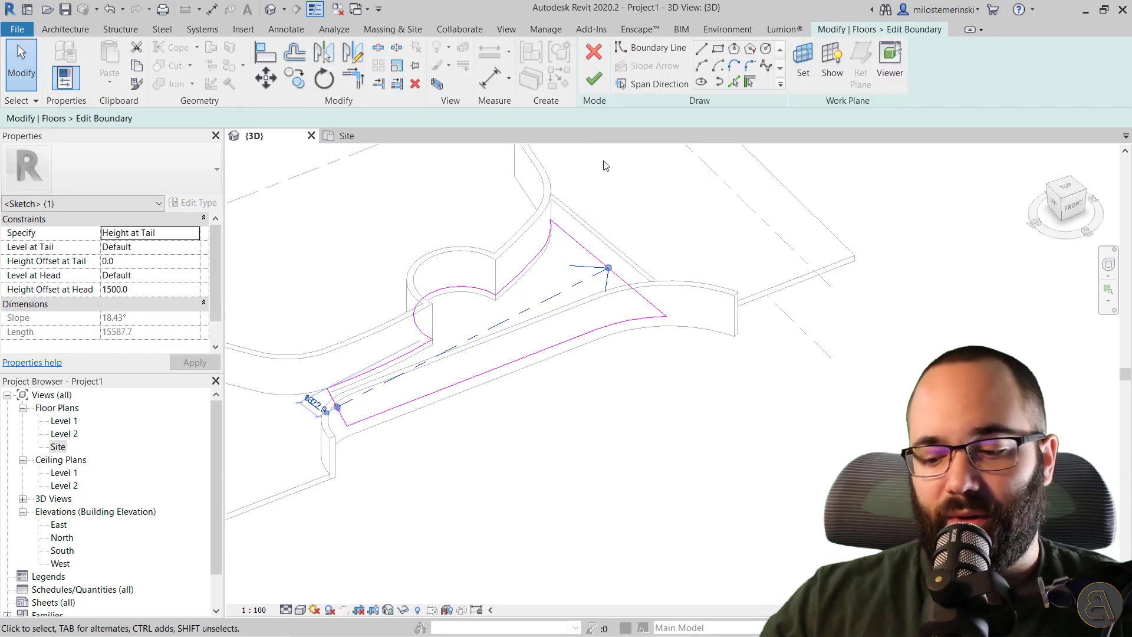
left_click(592, 77)
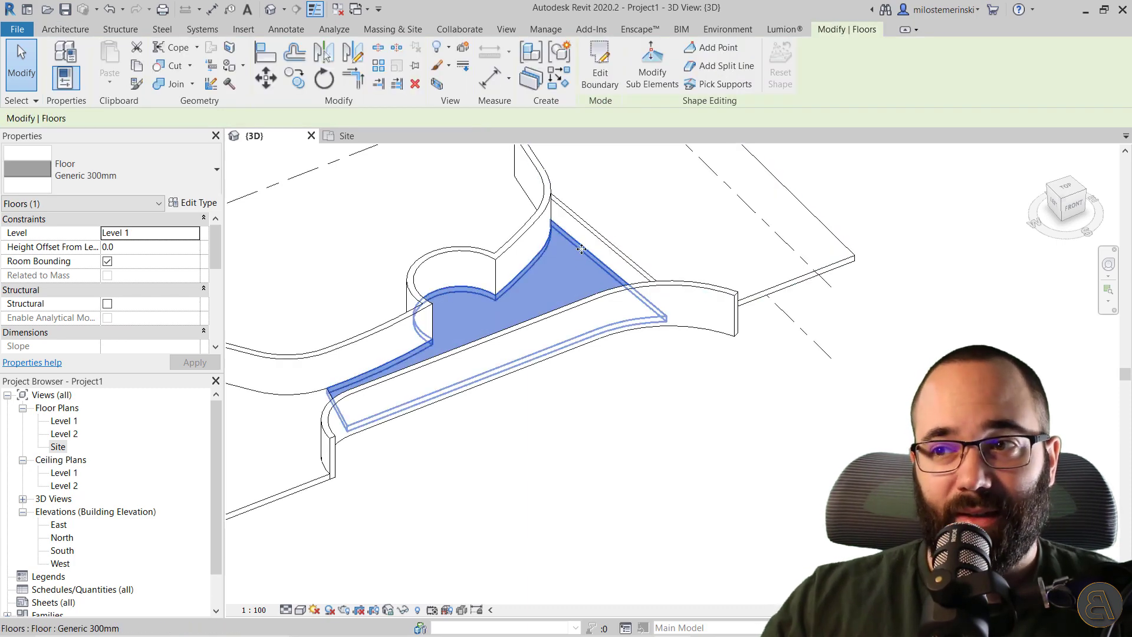
left_click(650, 65)
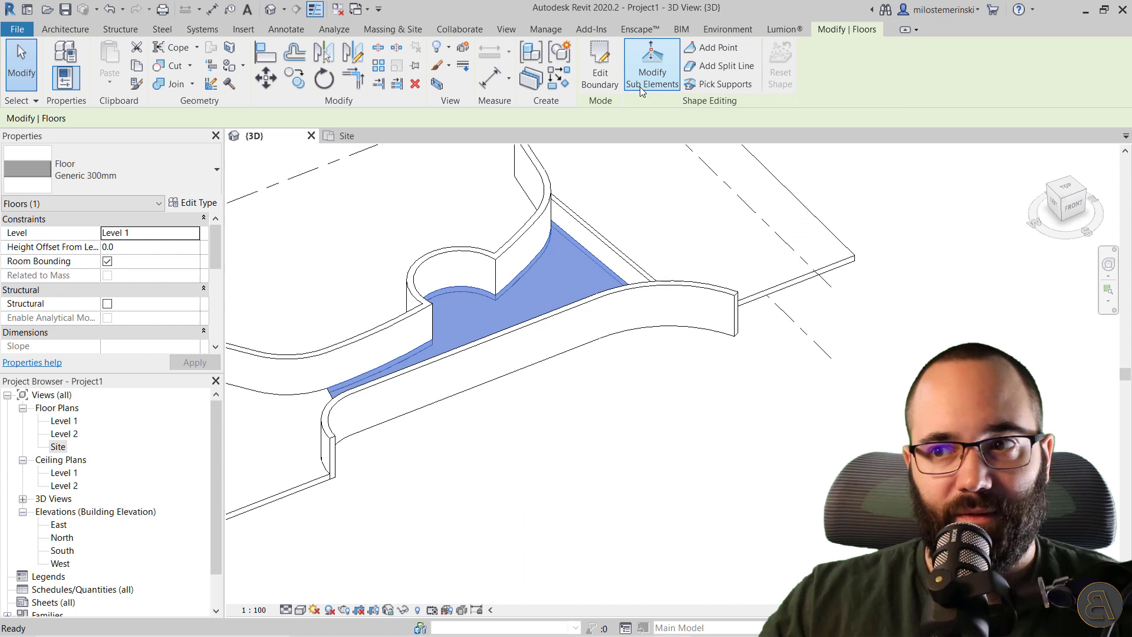
Step: With Modify Sub Elements, set a floor point's elevation to 1500
left_click(651, 65)
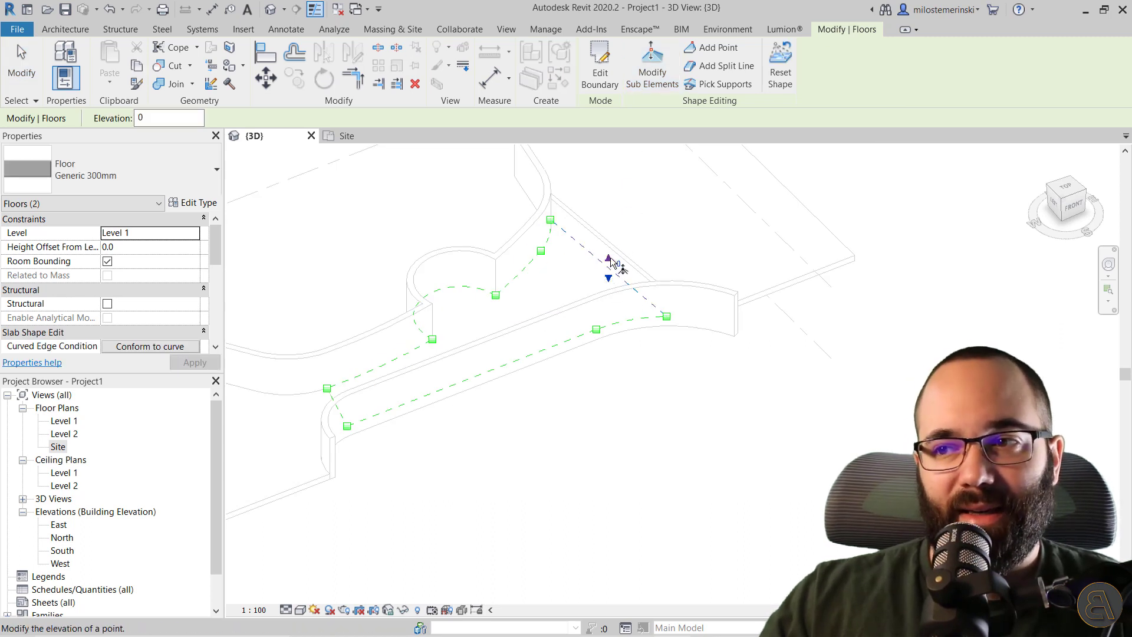
type("1500")
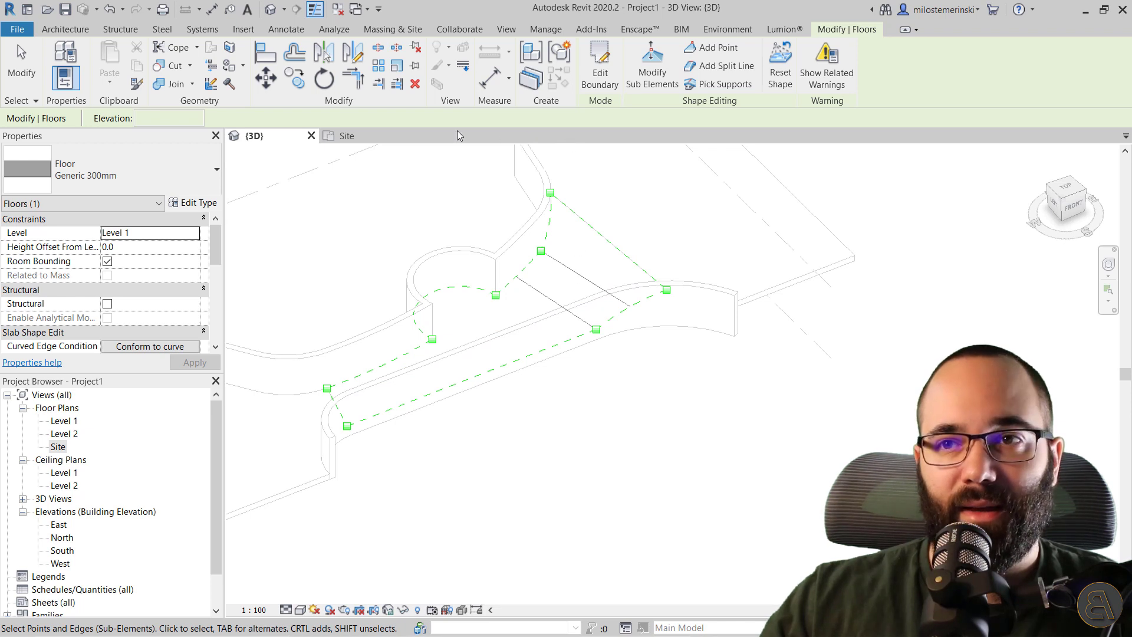
mouse_move(538, 284)
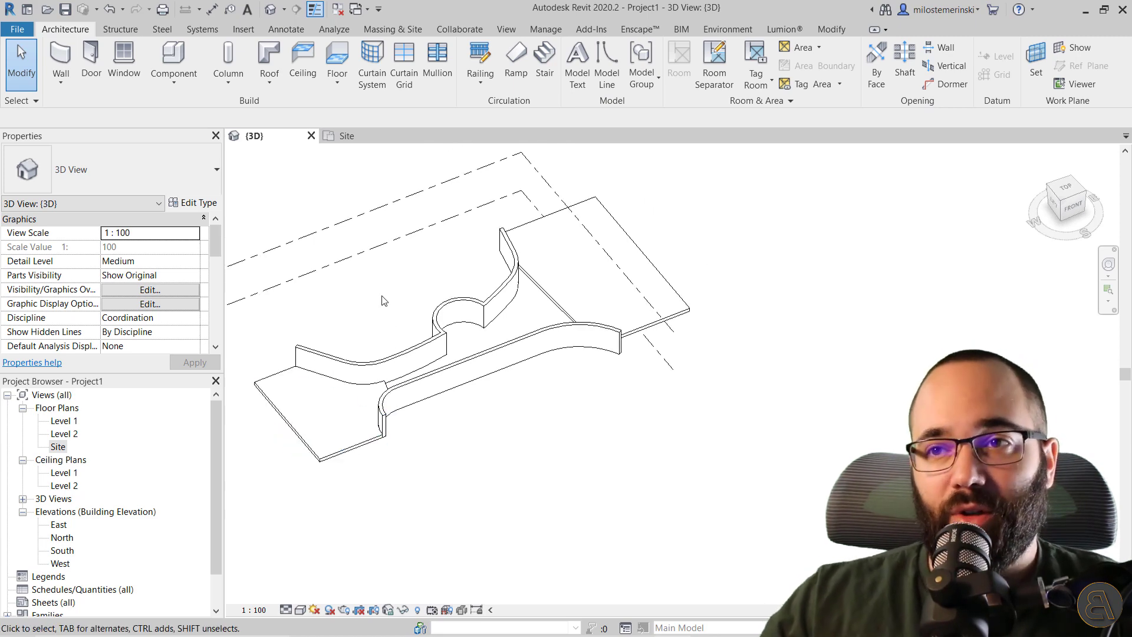
Step: Sketch a floor on the Site plan from picked cross lines and arc edges, then finish
left_click(336, 58)
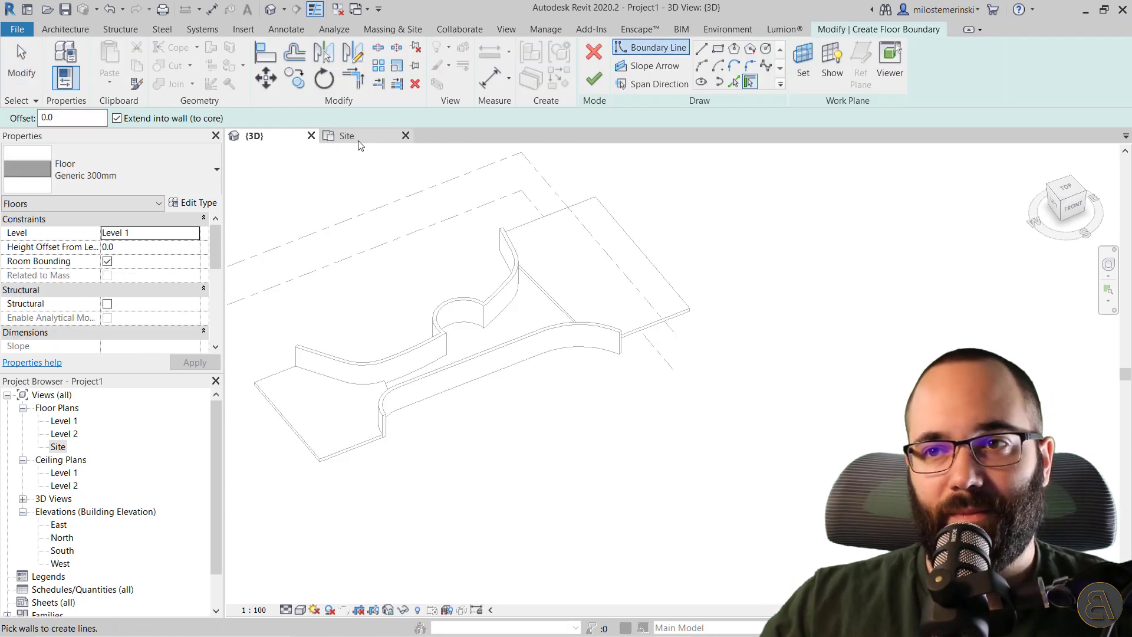
left_click(347, 135)
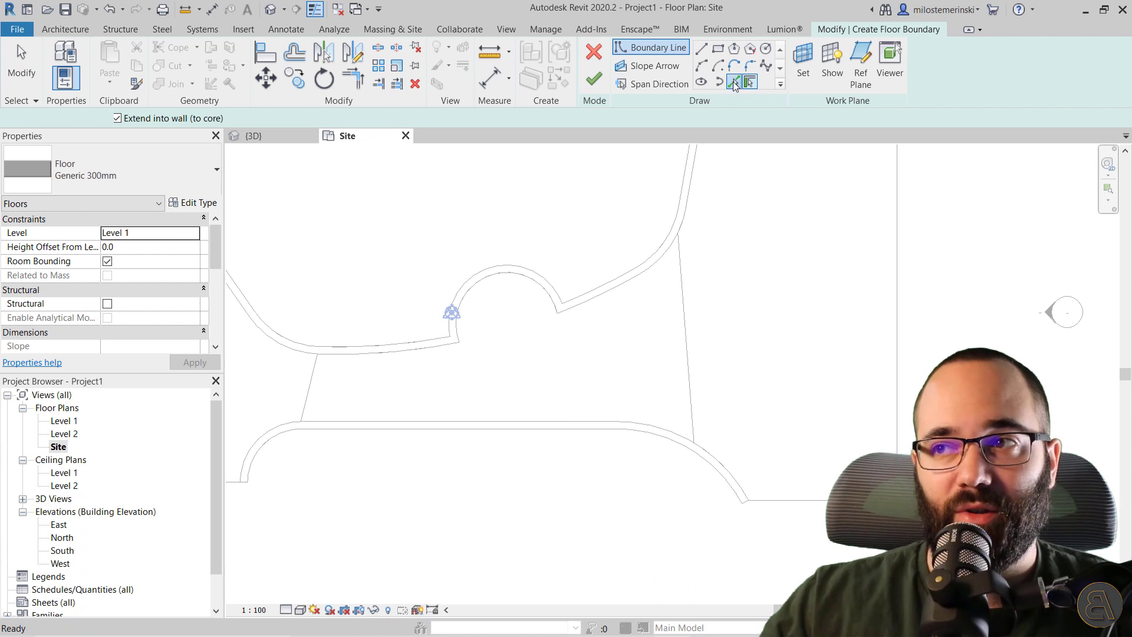
left_click(733, 82)
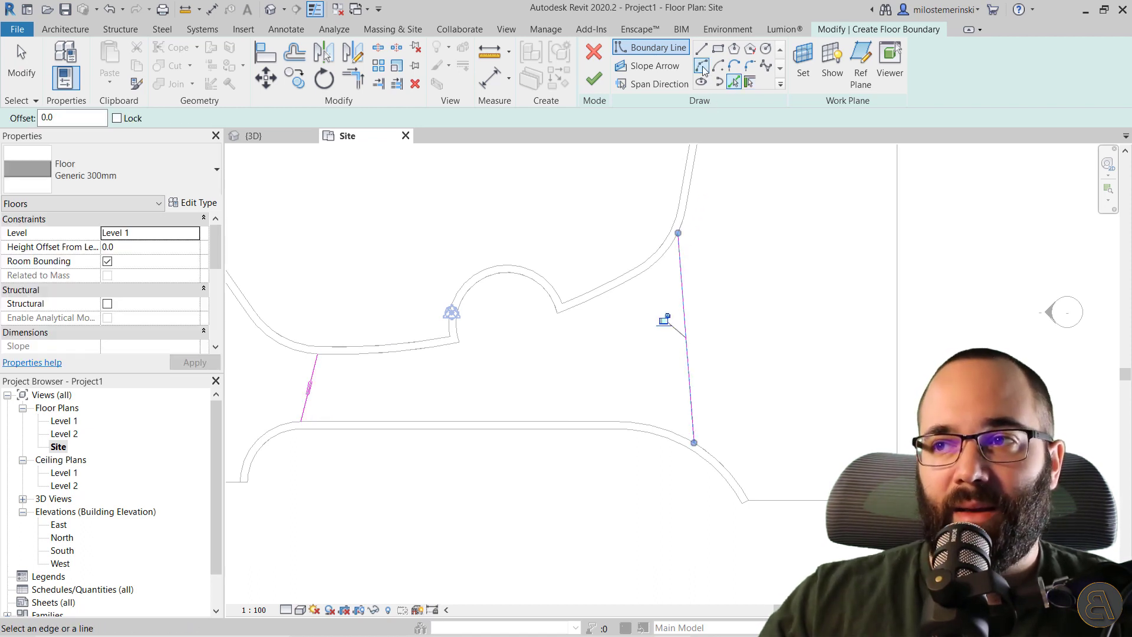
left_click(703, 67)
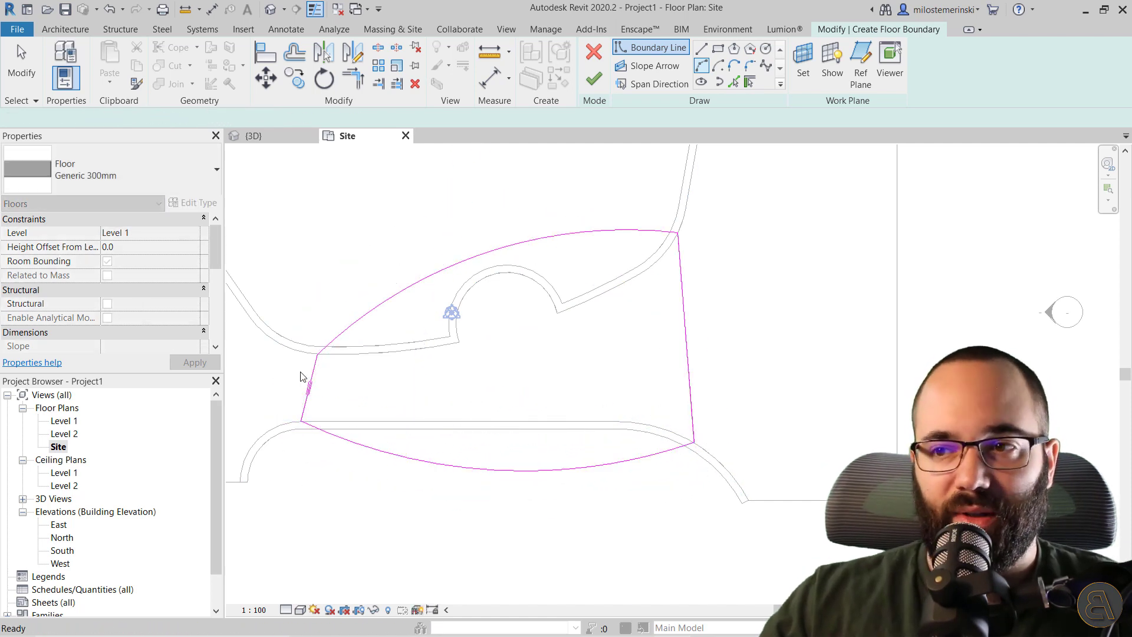
left_click(592, 77)
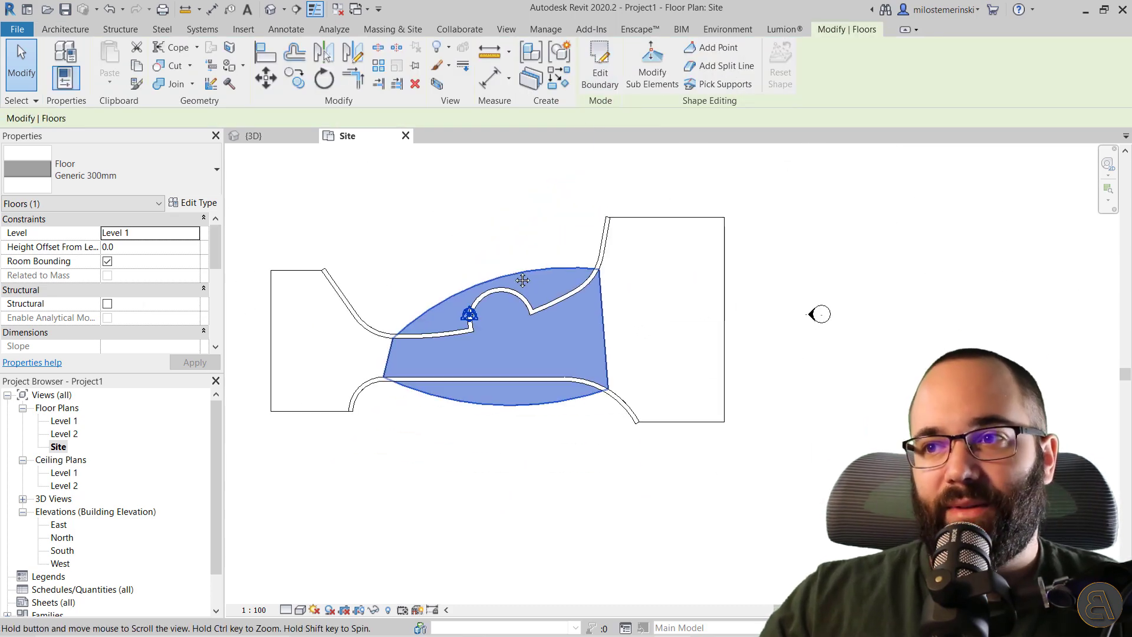
Step: In 3D, use Modify Sub Elements to raise the arched floor's corner points
left_click(254, 135)
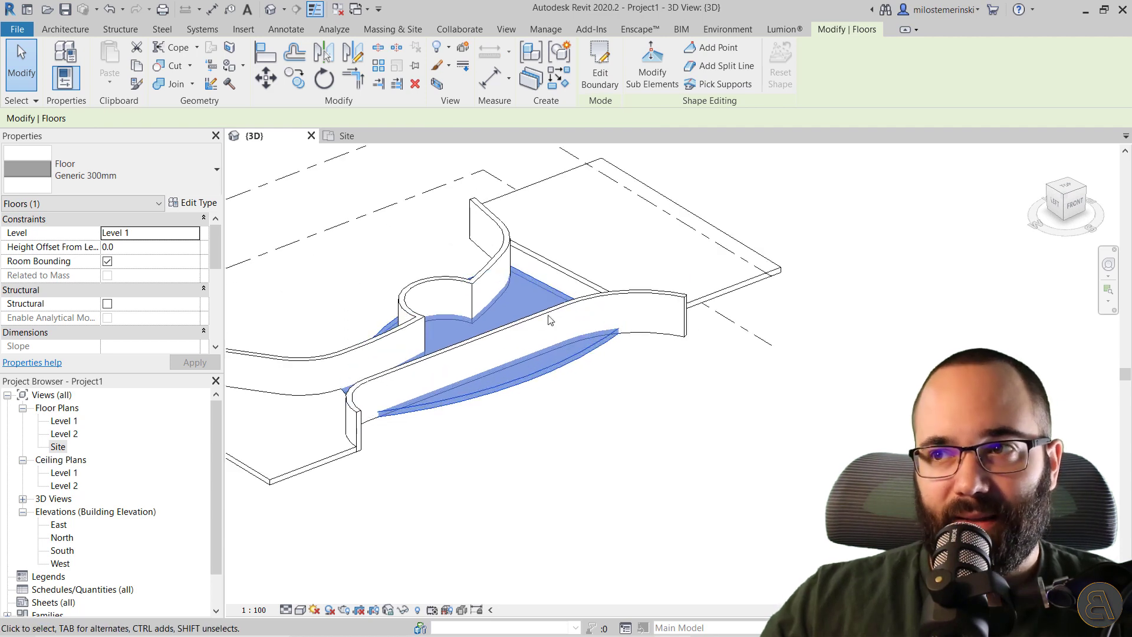
mouse_move(650, 64)
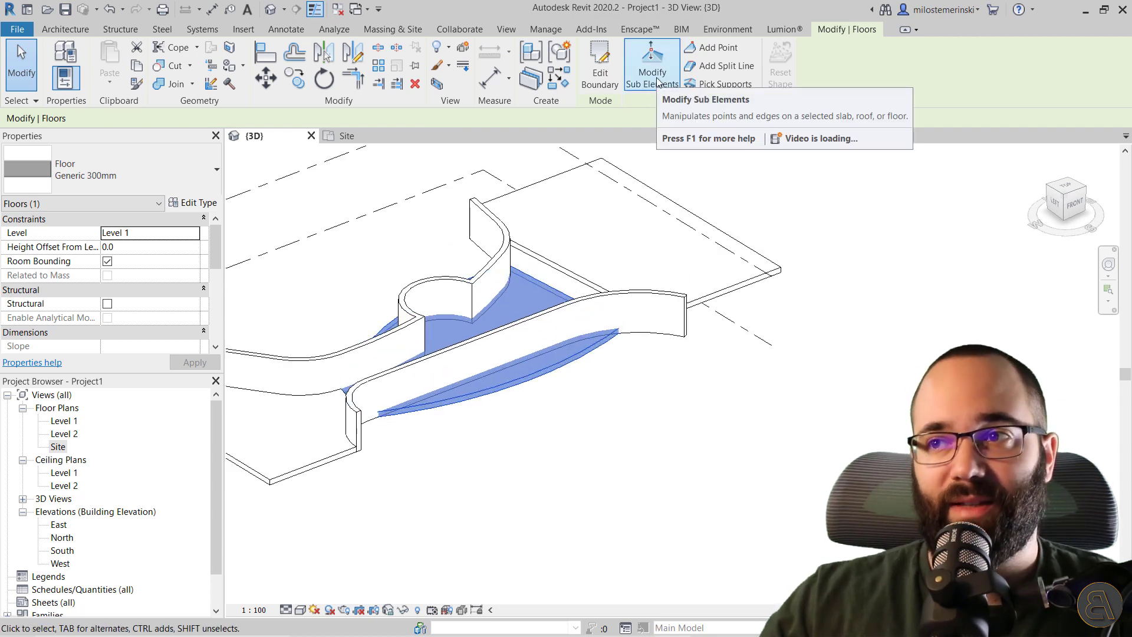
left_click(651, 64)
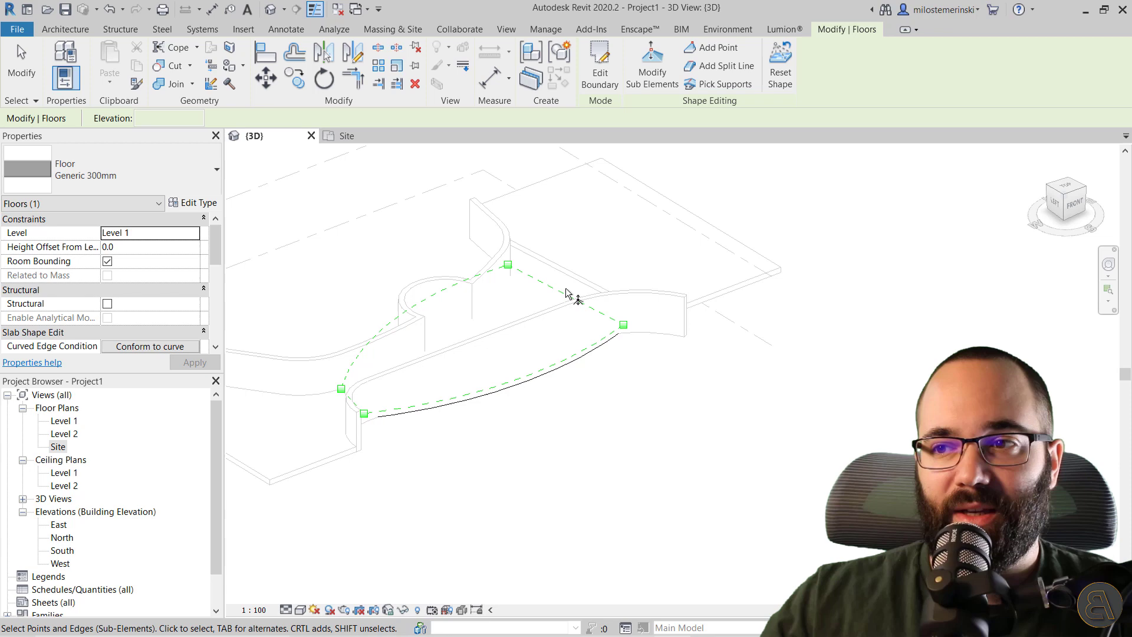
left_click(566, 289)
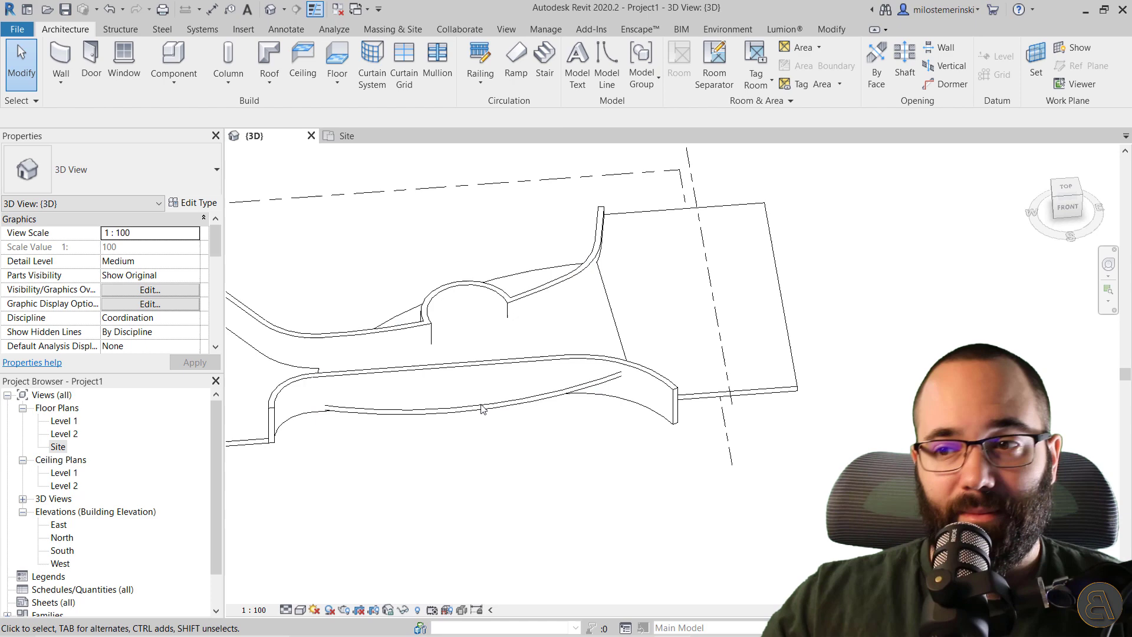
left_click(506, 404)
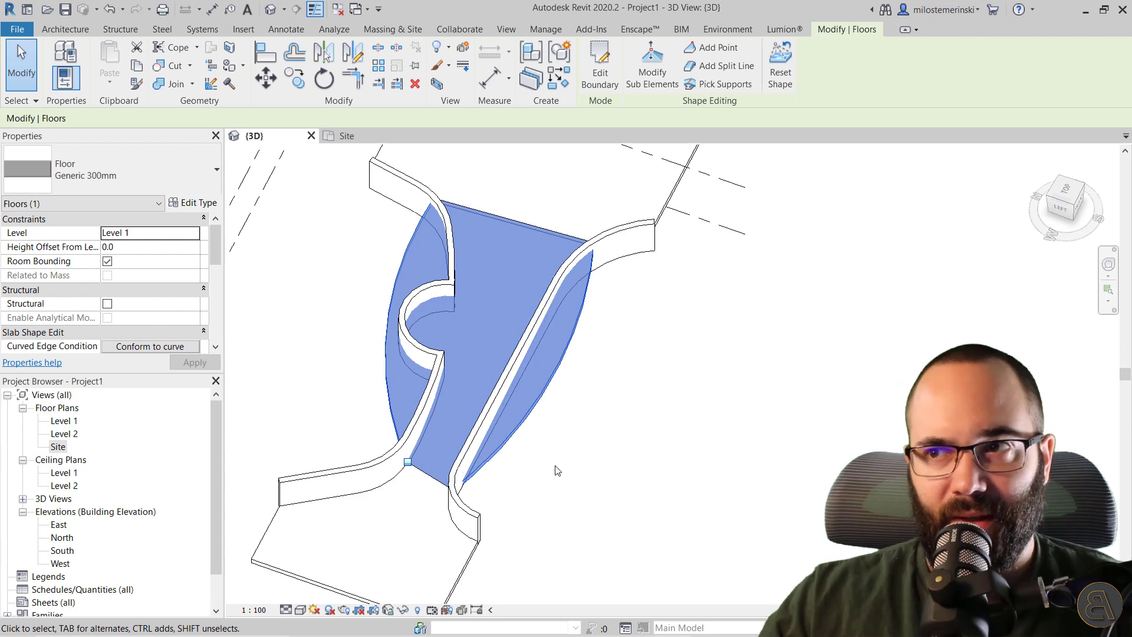
left_click(545, 483)
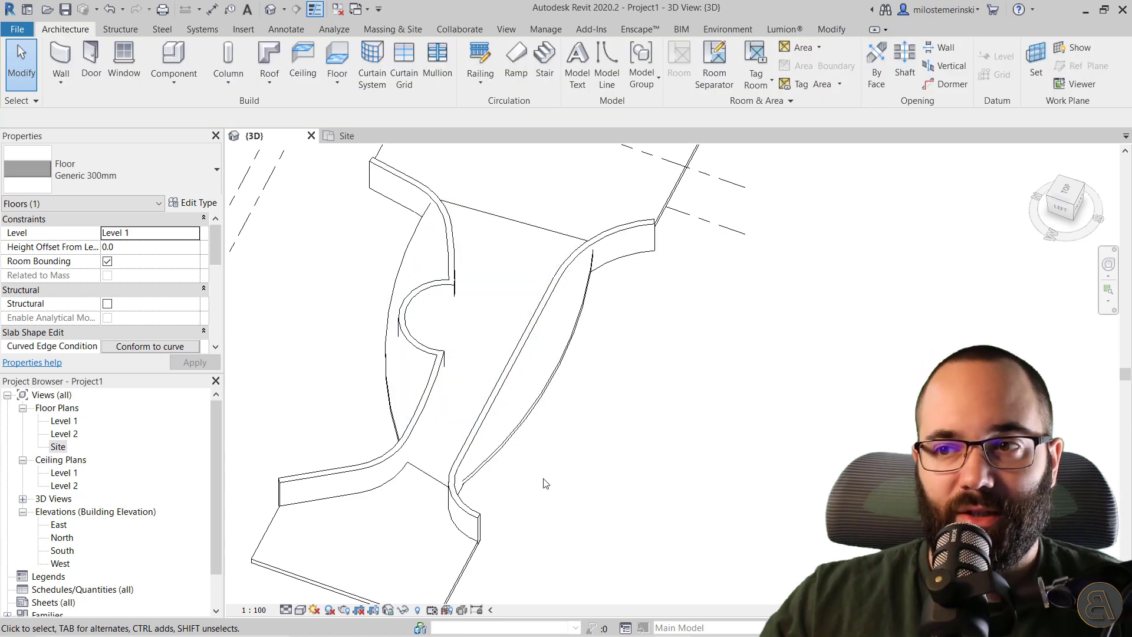
Step: Sketch a vertical opening cut along the upper curved wall on the Site plan and finish it
left_click(545, 482)
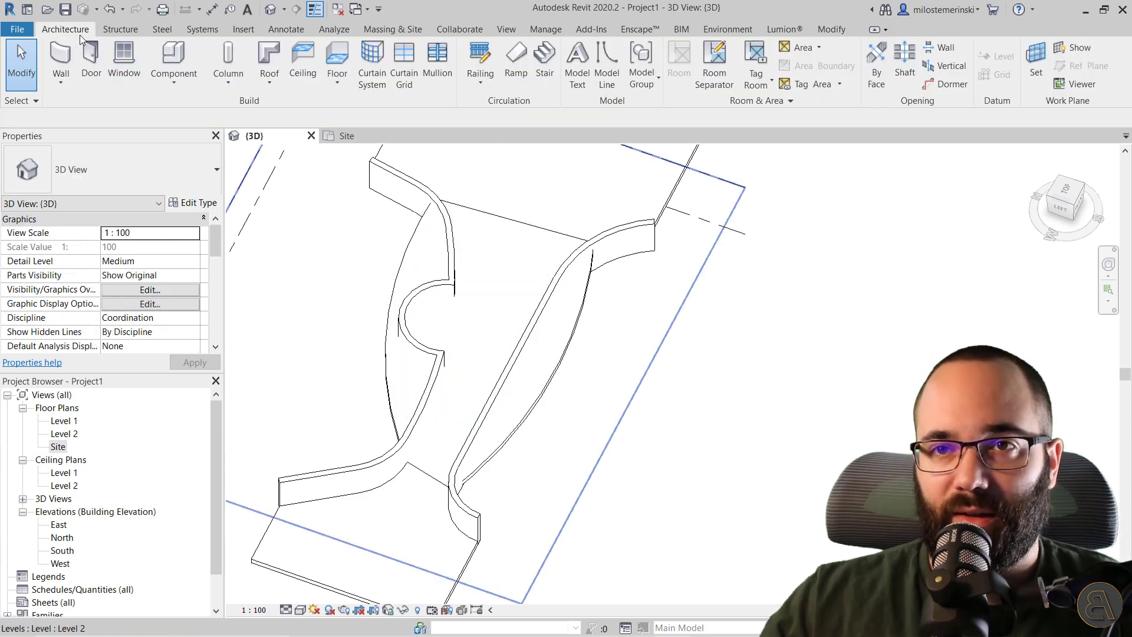
left_click(951, 66)
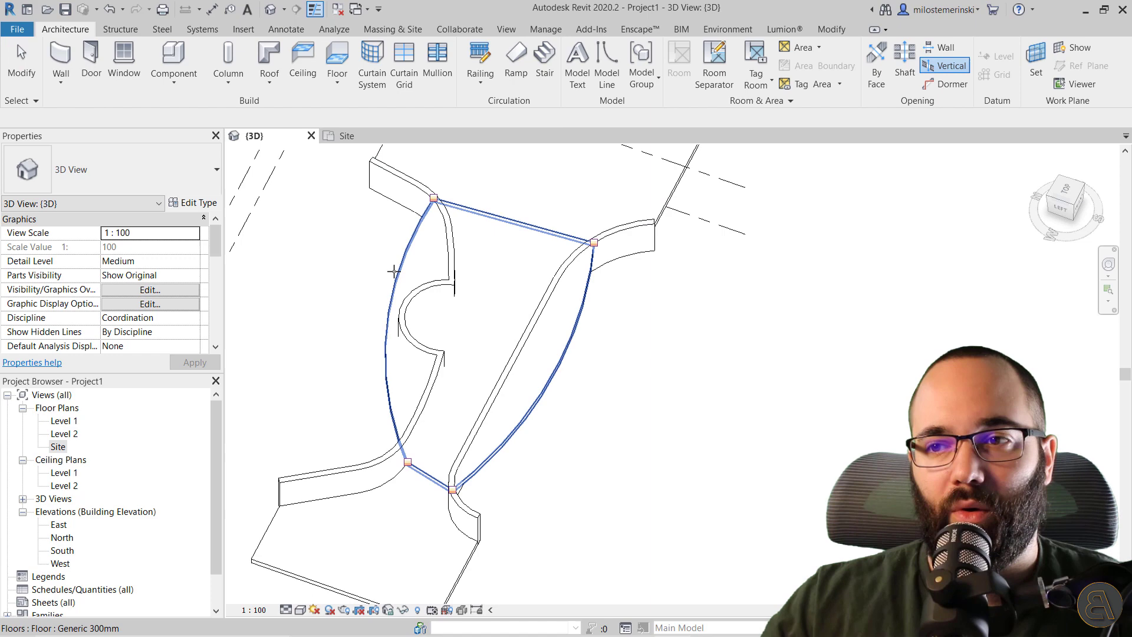
left_click(347, 136)
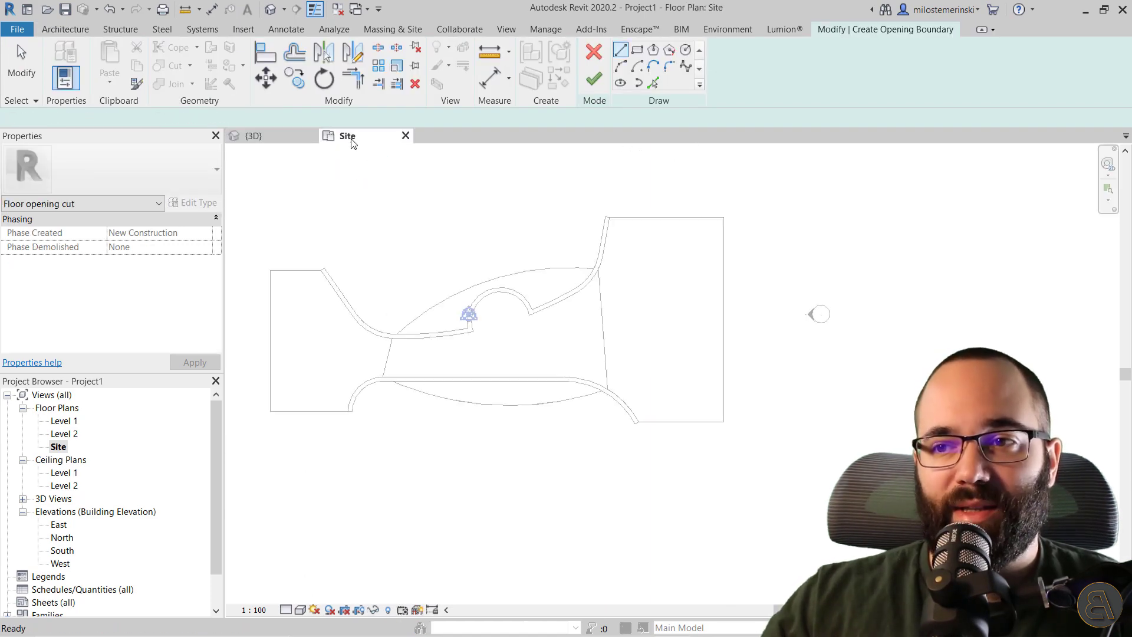
left_click(653, 81)
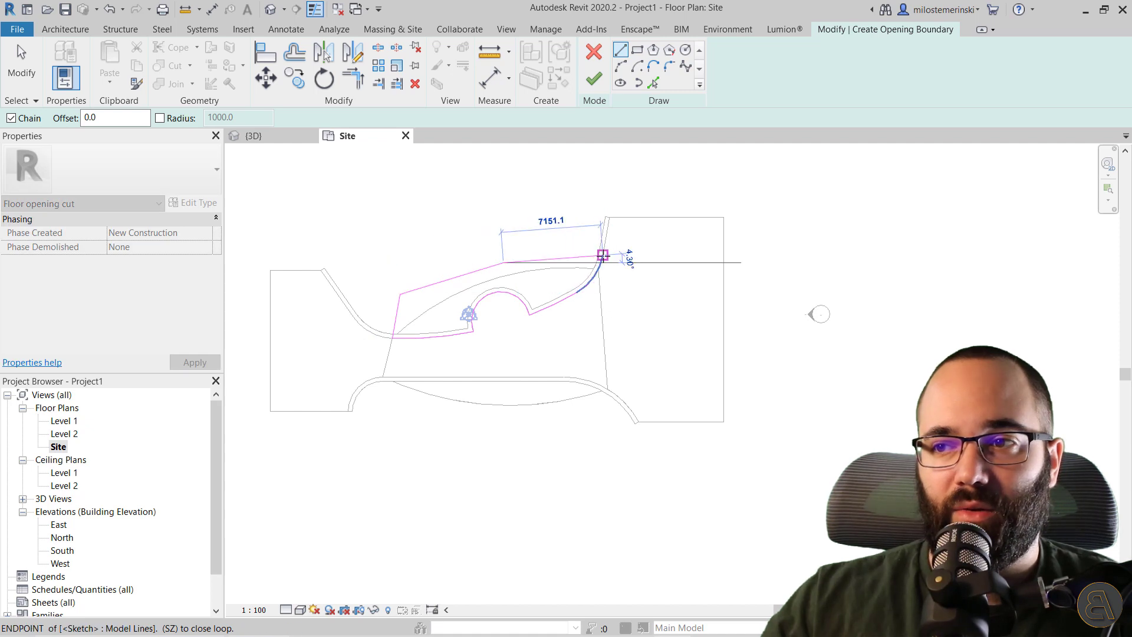
left_click(593, 78)
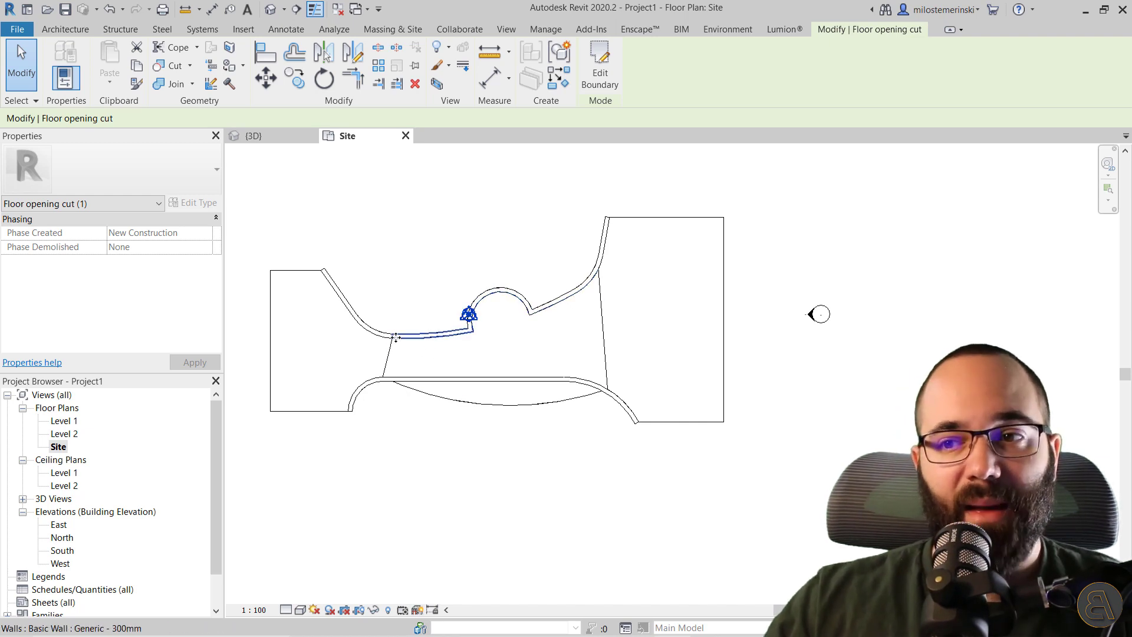
left_click(499, 411)
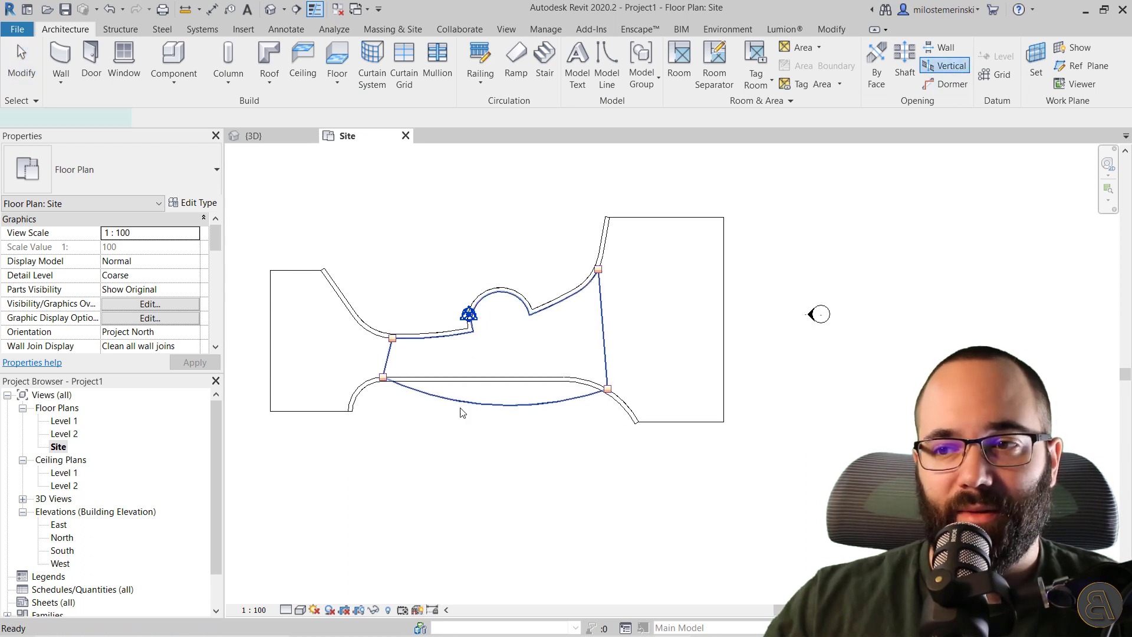
Step: Deselect the ramp floor and review it in the 3D view
left_click(903, 64)
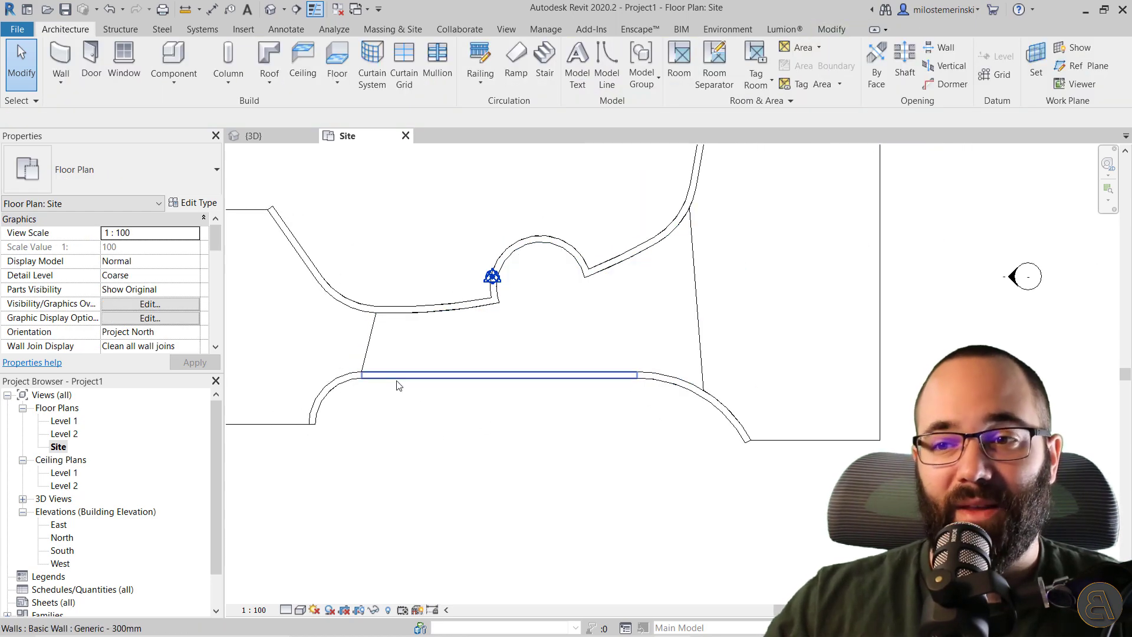
left_click(254, 136)
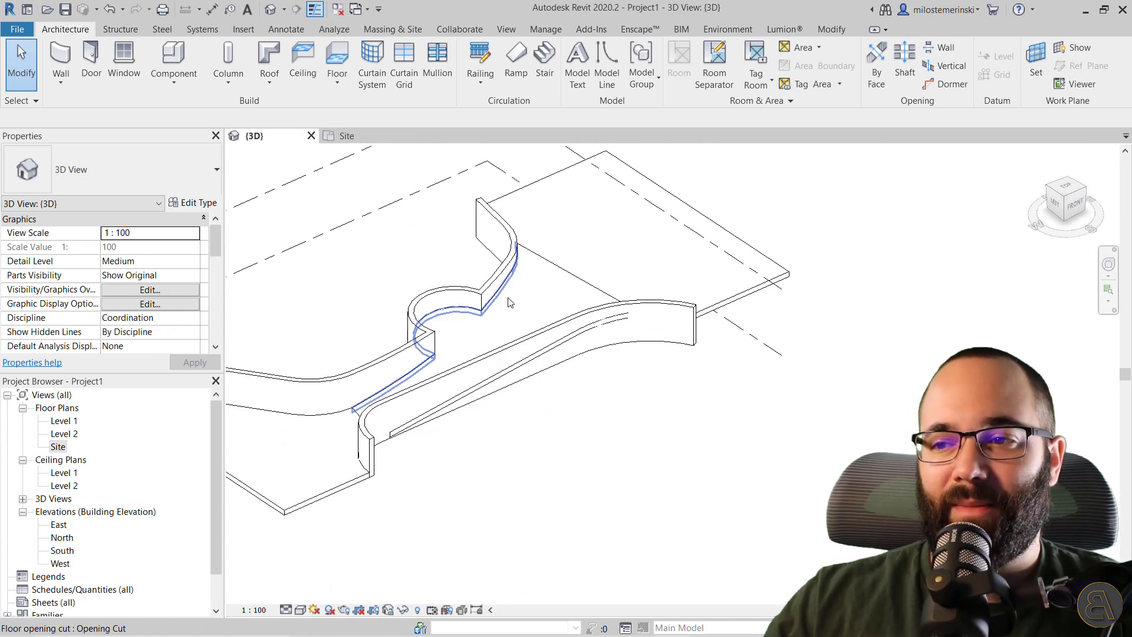
left_click(541, 361)
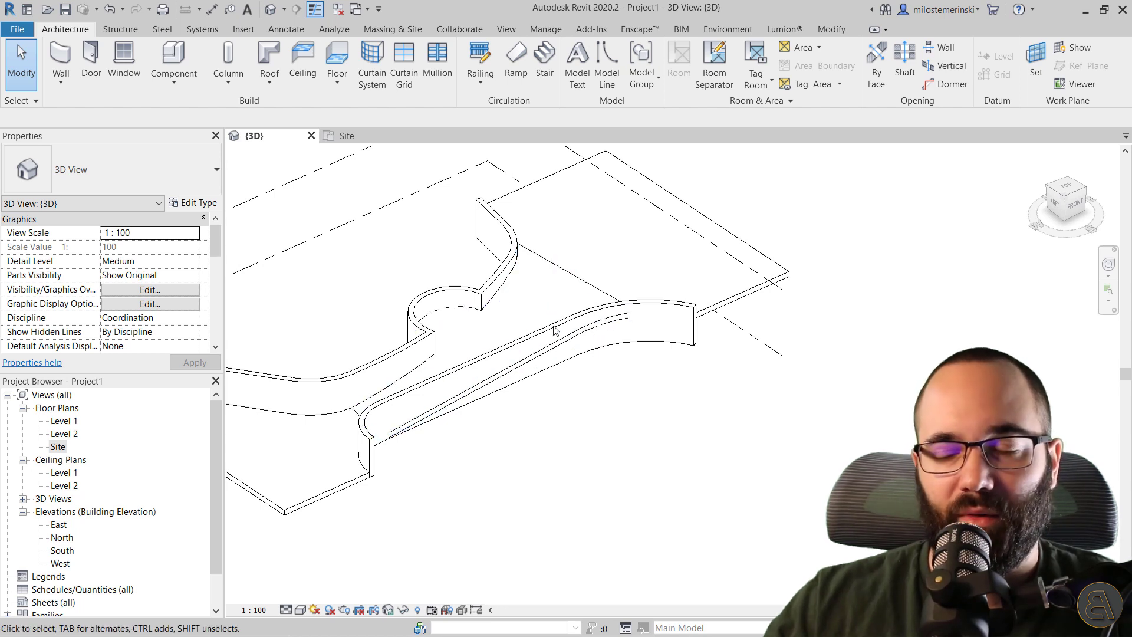
mouse_move(545, 357)
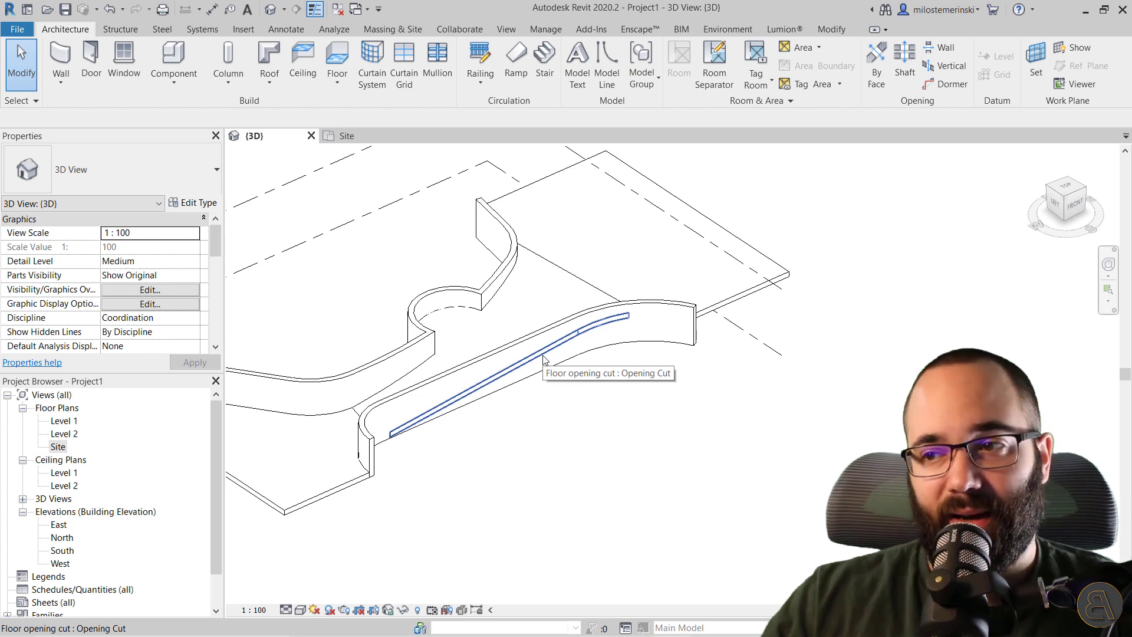
Step: Reshape the lower opening cut's boundary on the Site plan, then check the ramp in 3D
left_click(542, 359)
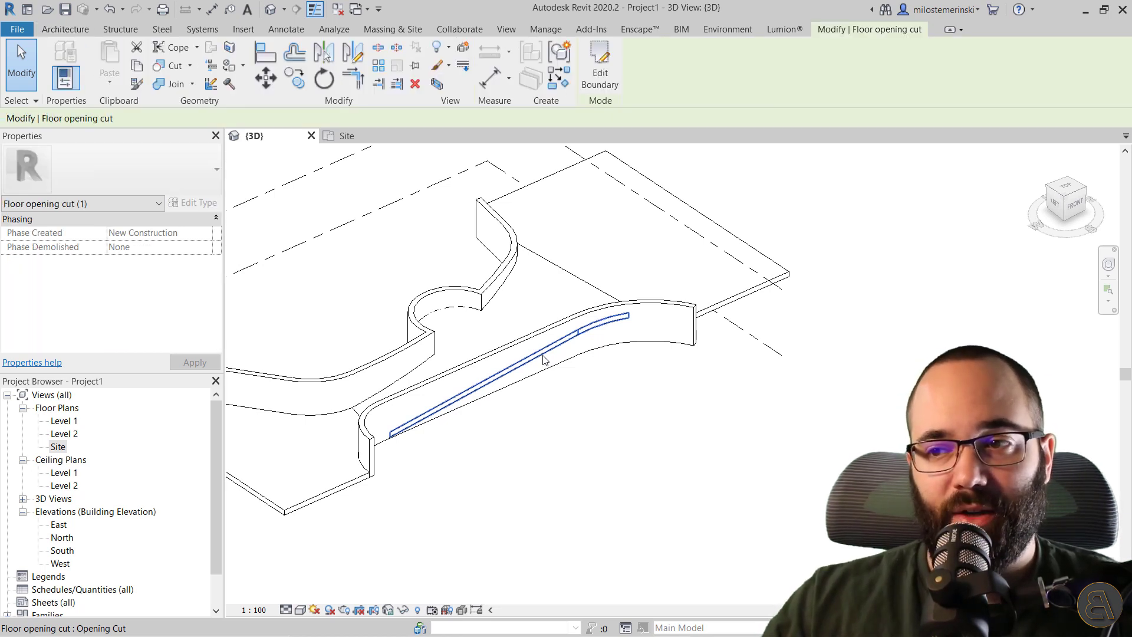
left_click(600, 62)
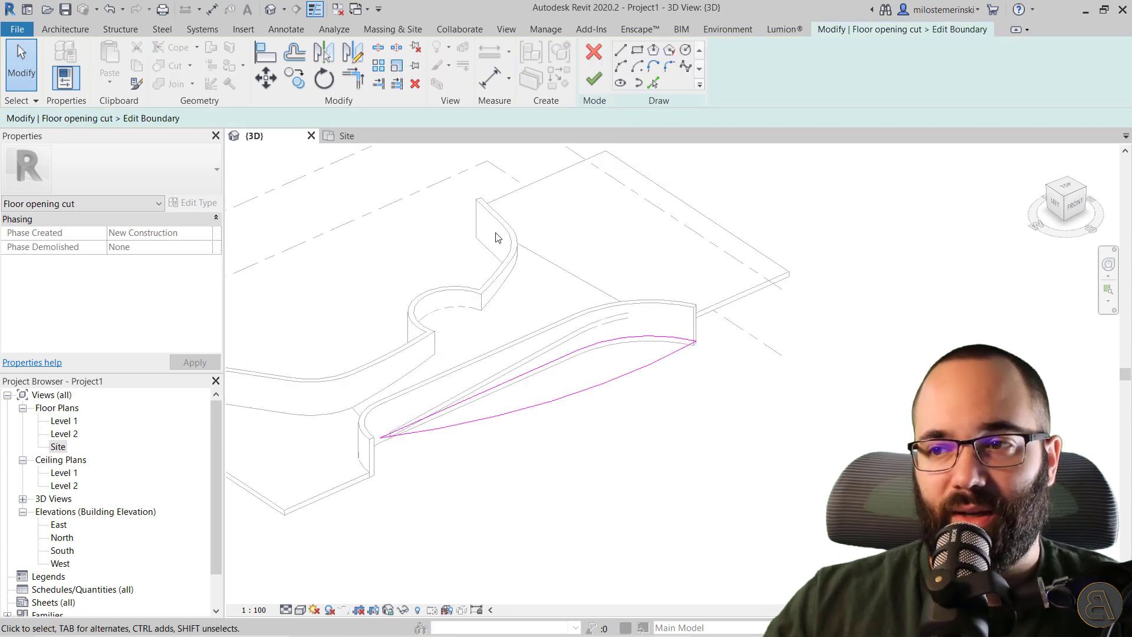
left_click(347, 135)
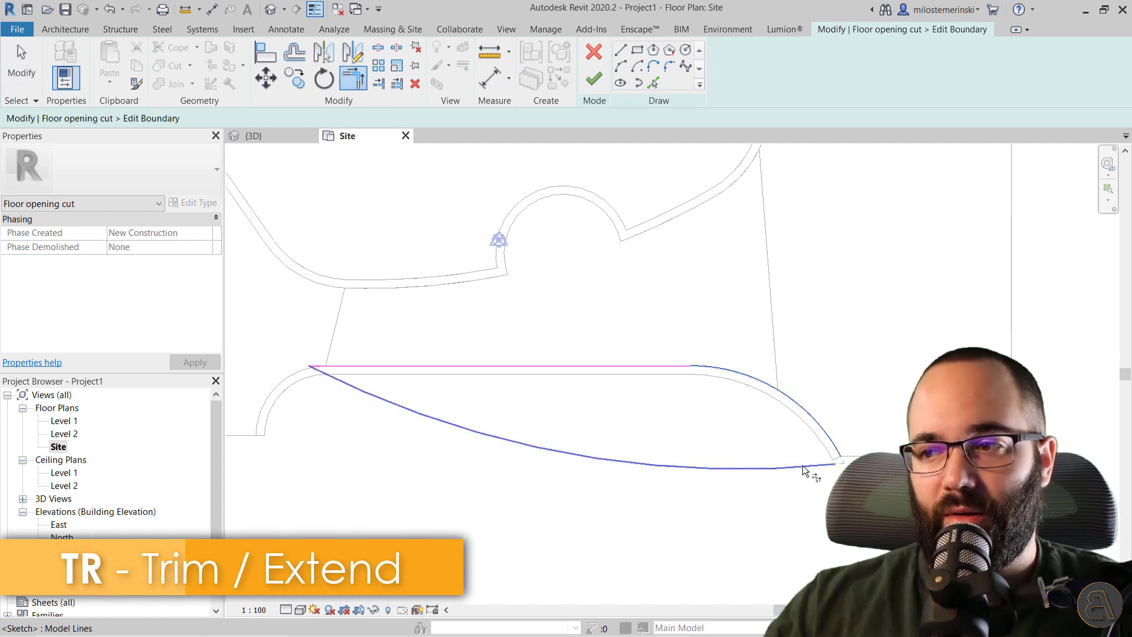
left_click(594, 78)
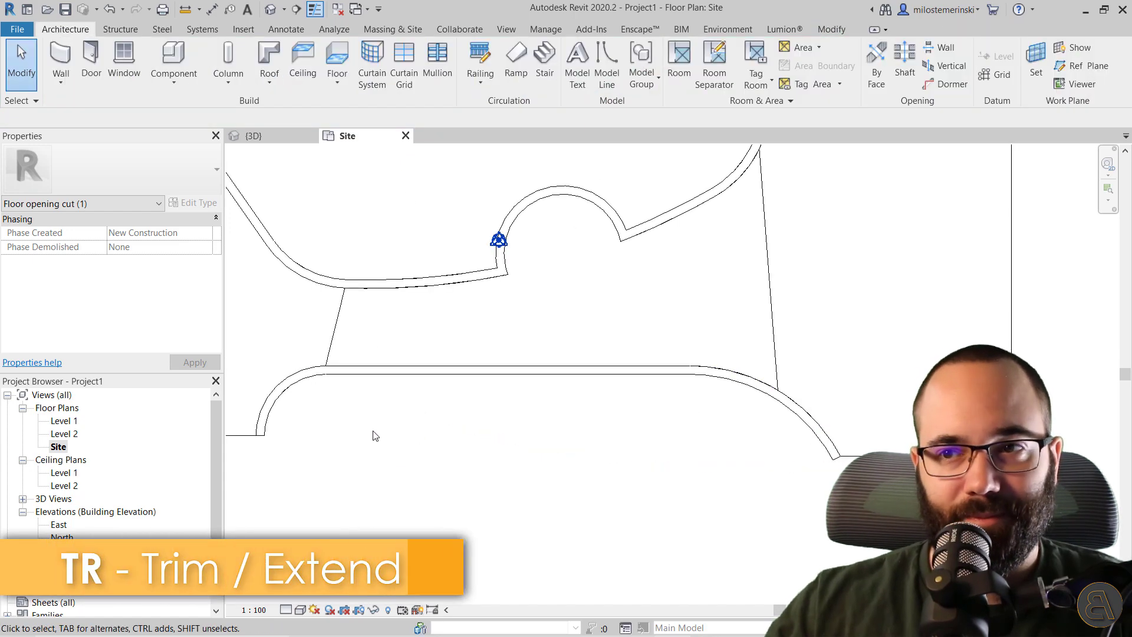
left_click(251, 135)
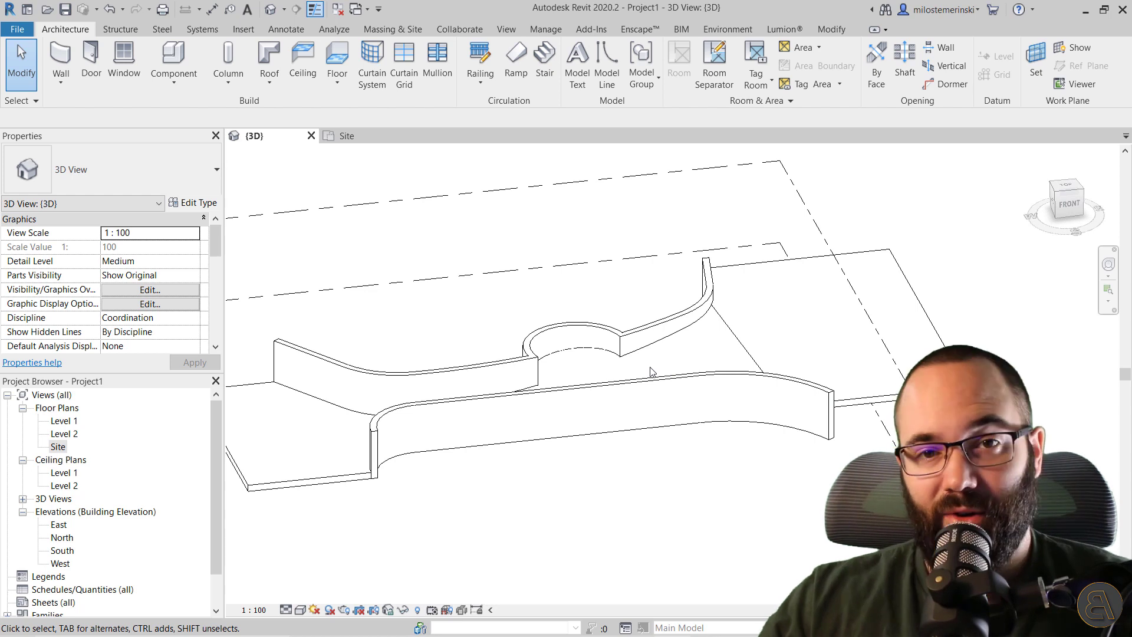
Step: Place a section through the ramp, open Section 1, and return to the Site plan
left_click(570, 343)
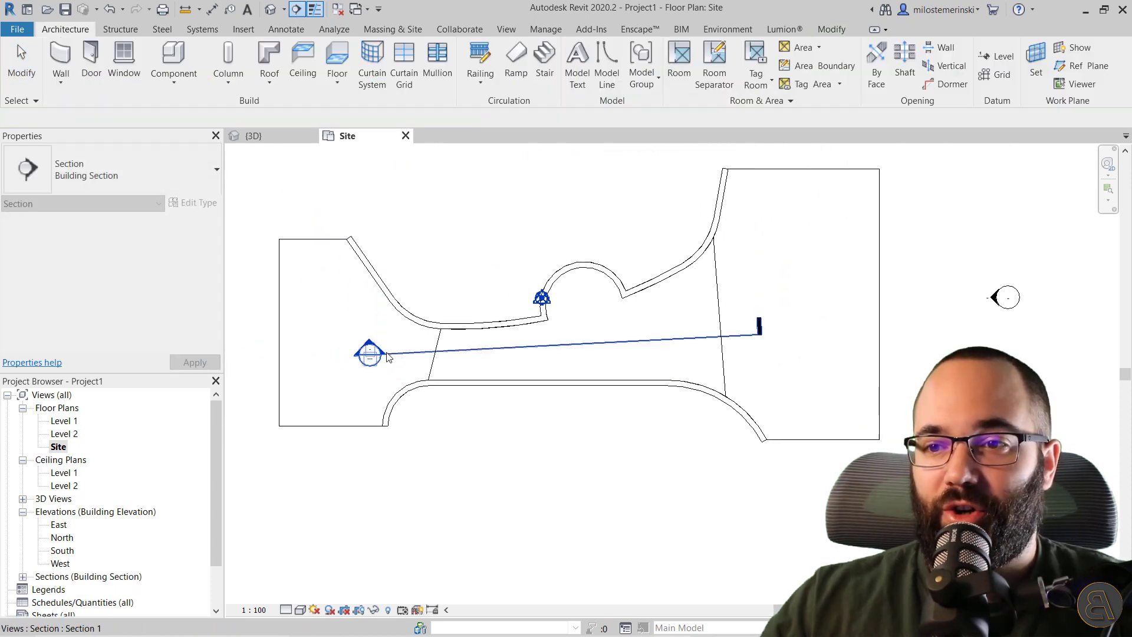
double_click(369, 354)
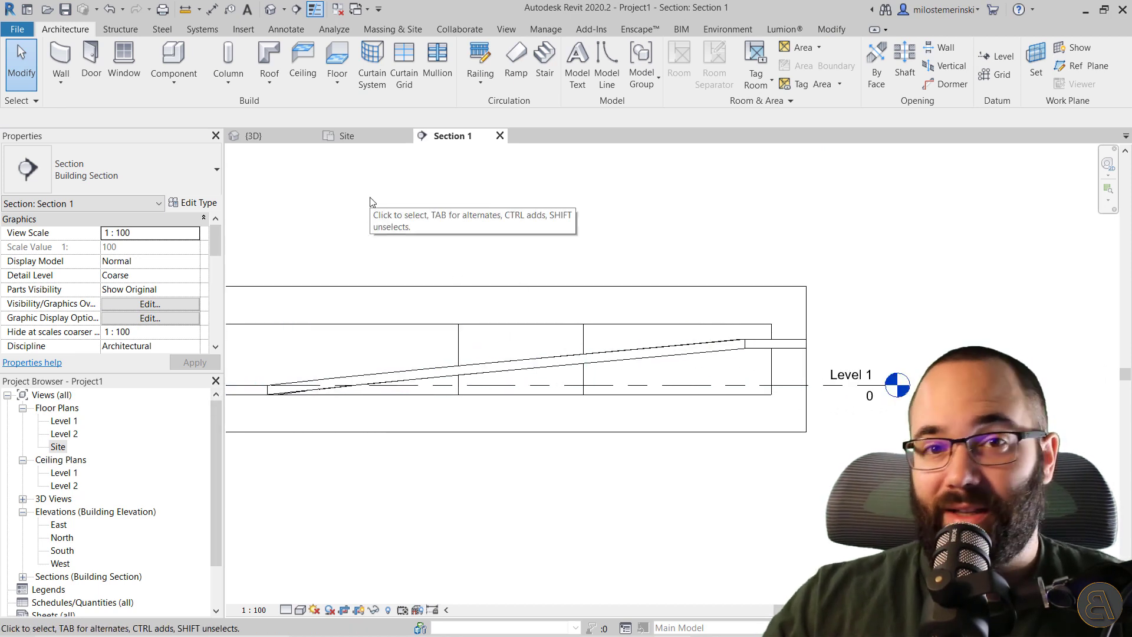
left_click(348, 135)
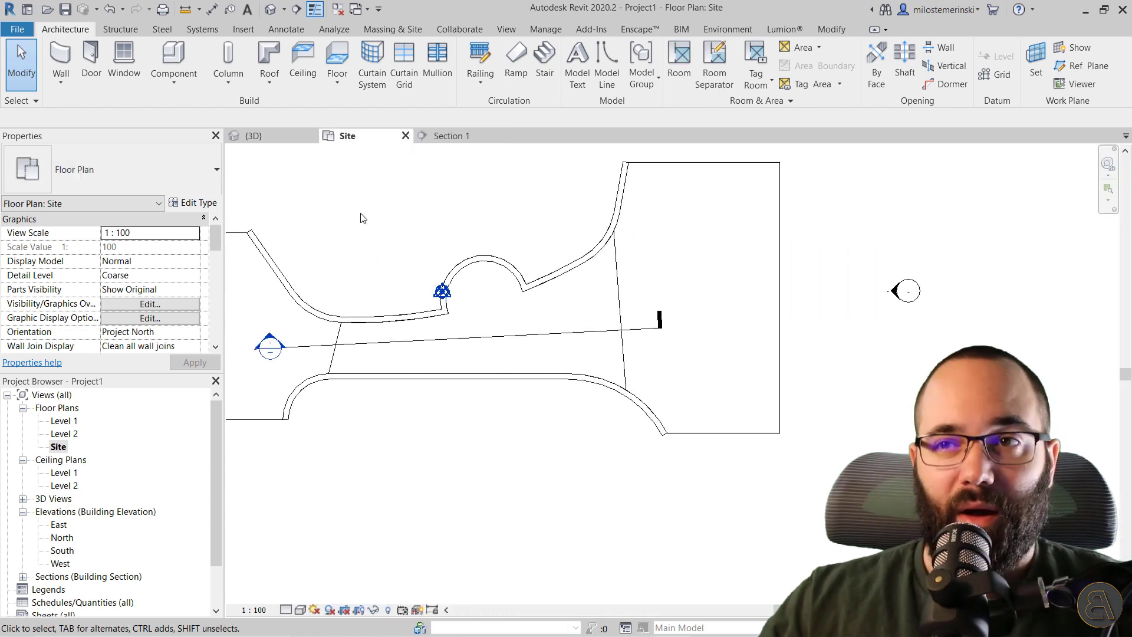
left_click(337, 61)
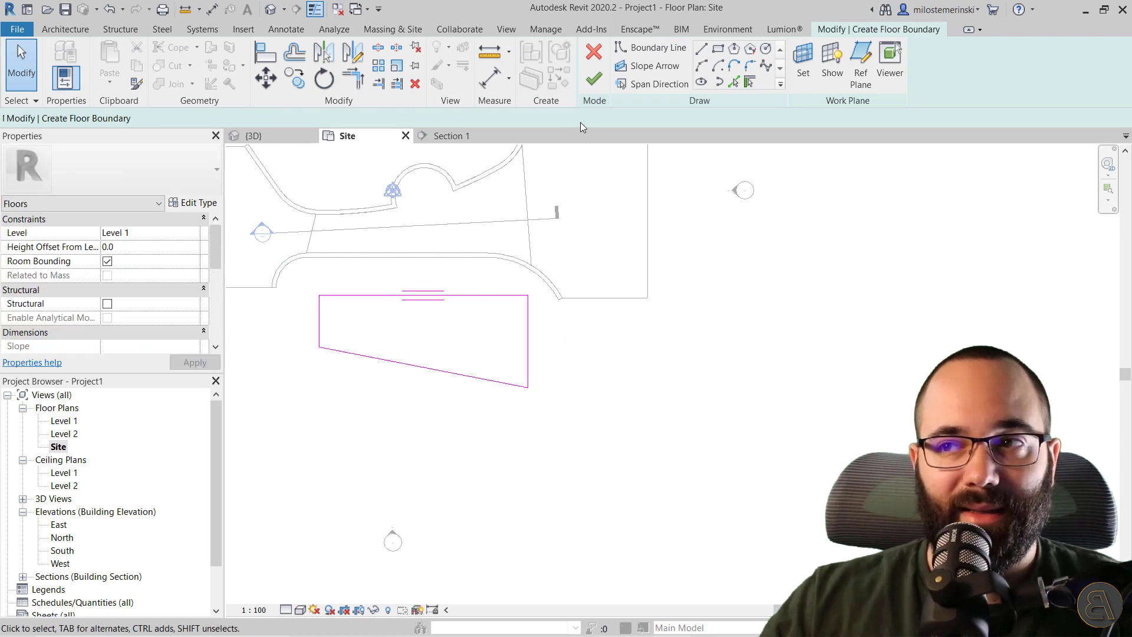
Step: Add a slope arrow rising 1500 at the head, finish the floor, and deselect it in 3D
left_click(654, 65)
type("1500")
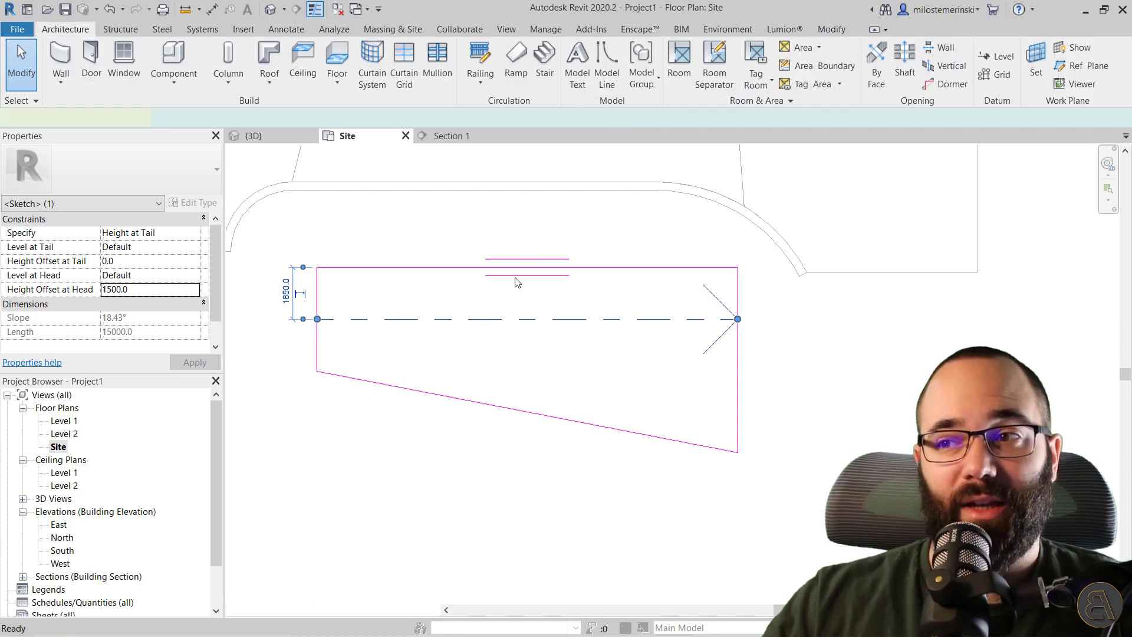
left_click(252, 136)
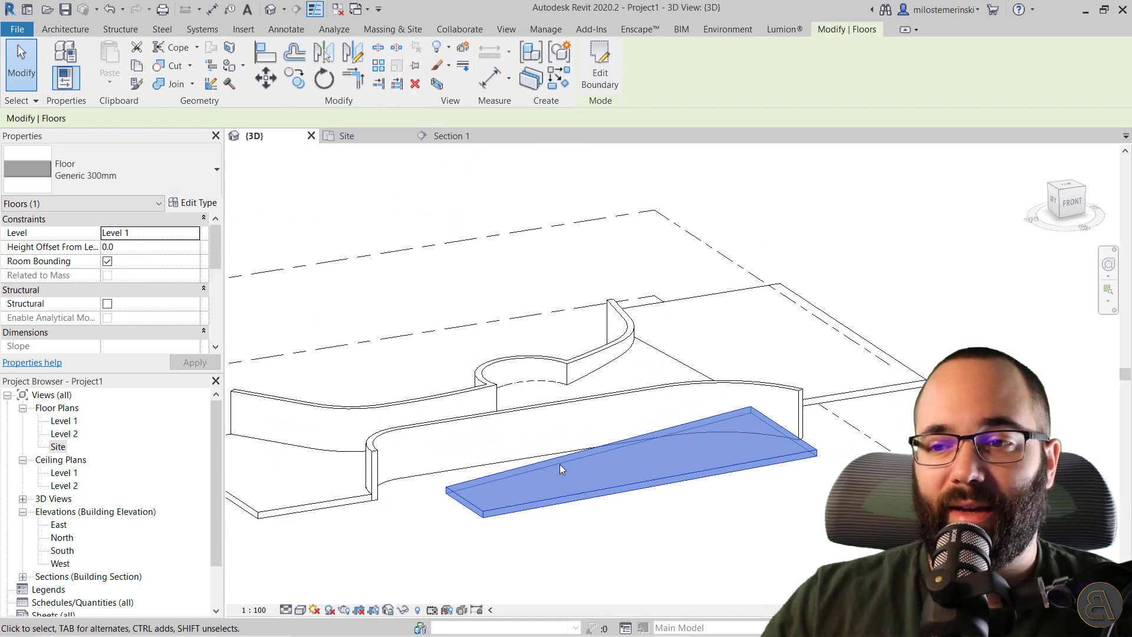
mouse_move(748, 411)
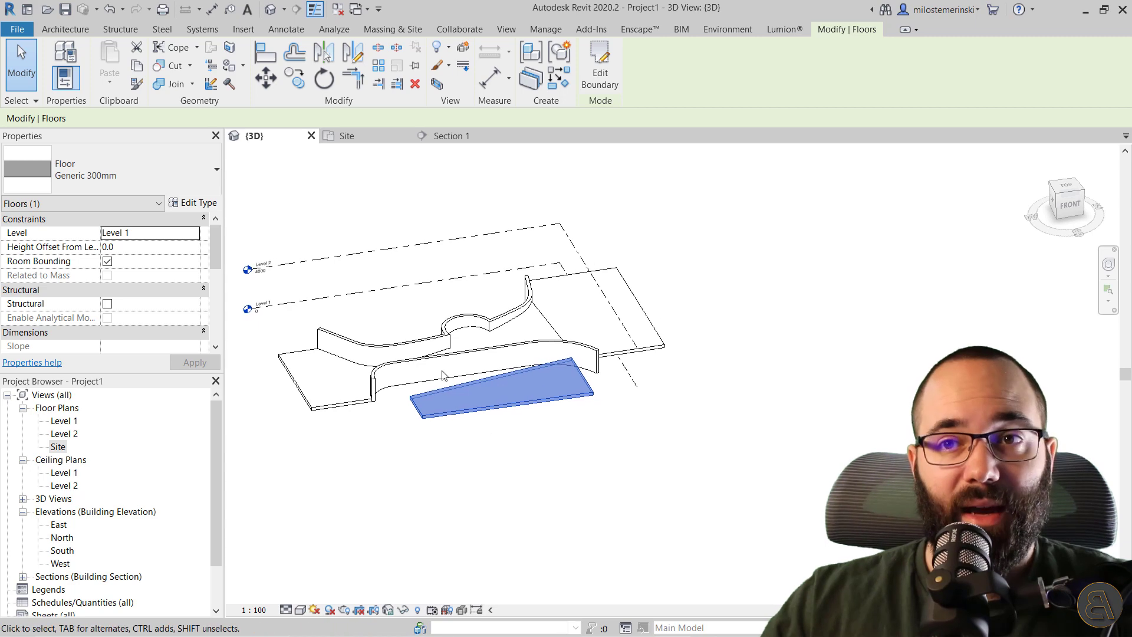
left_click(347, 195)
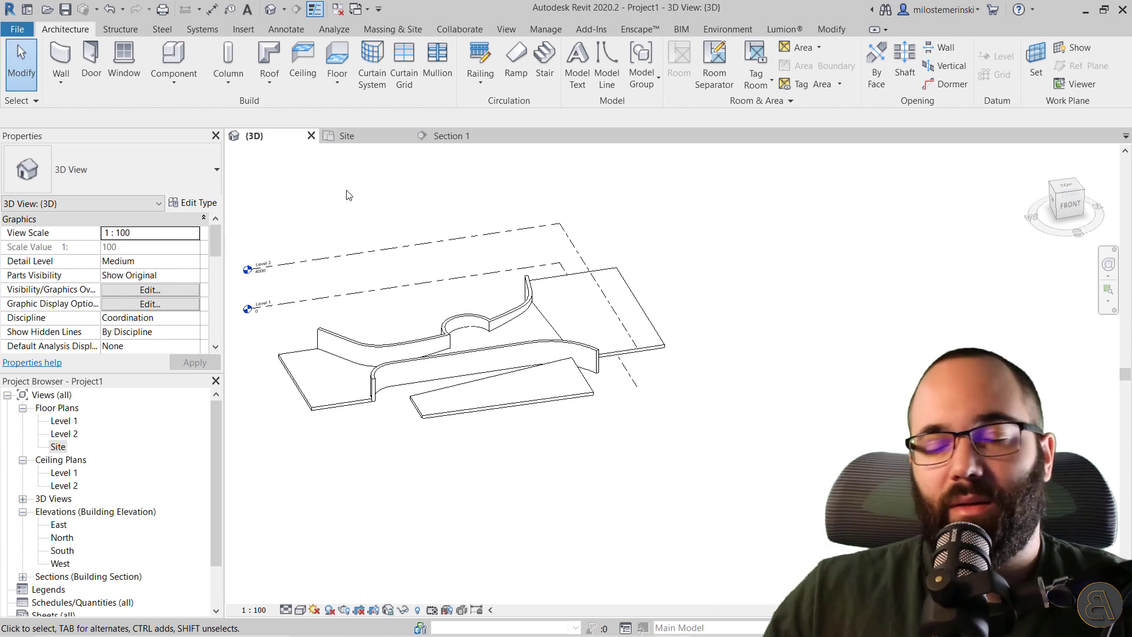
mouse_move(537, 331)
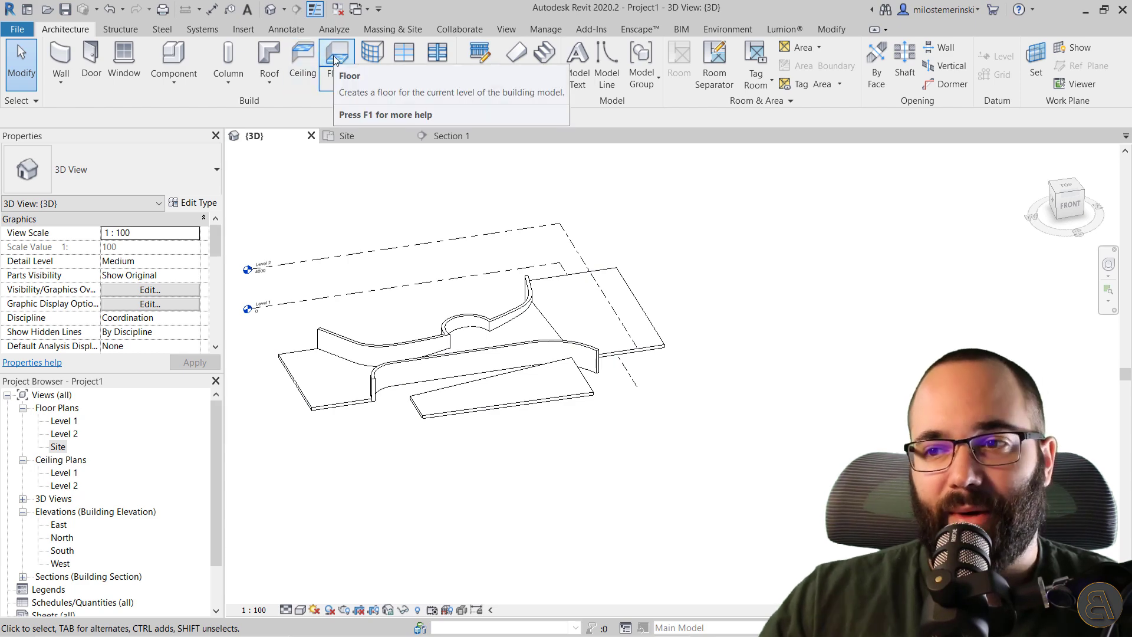
Step: On the site plan, sketch an arc floor boundary with offset 30, closing the ends with lines
left_click(335, 58)
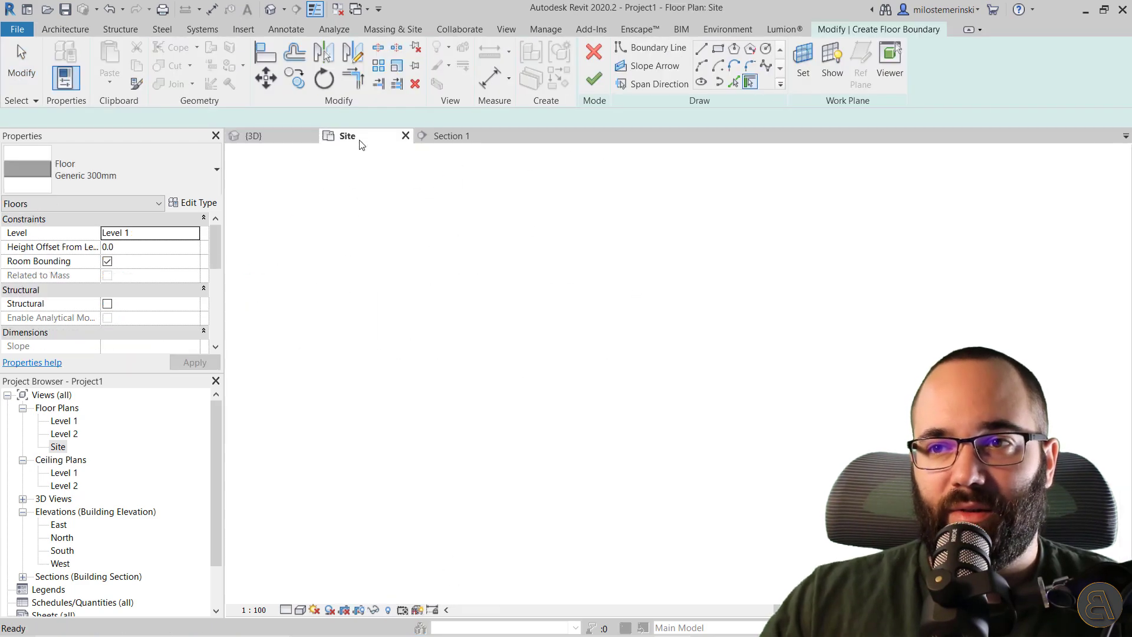
left_click(656, 47)
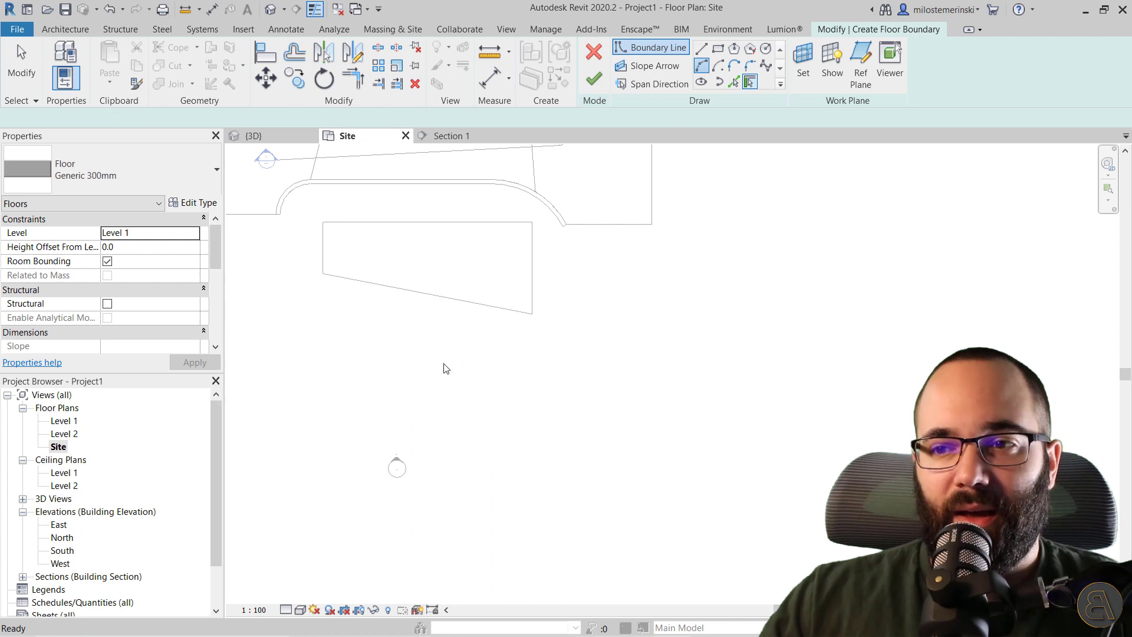
left_click(472, 460)
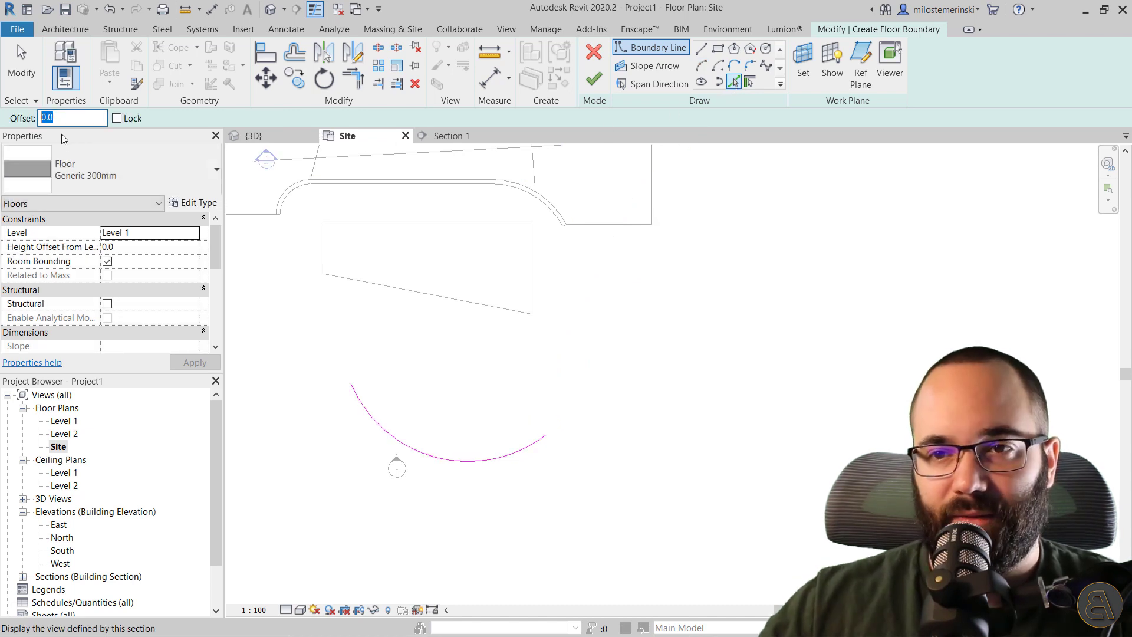
type("30")
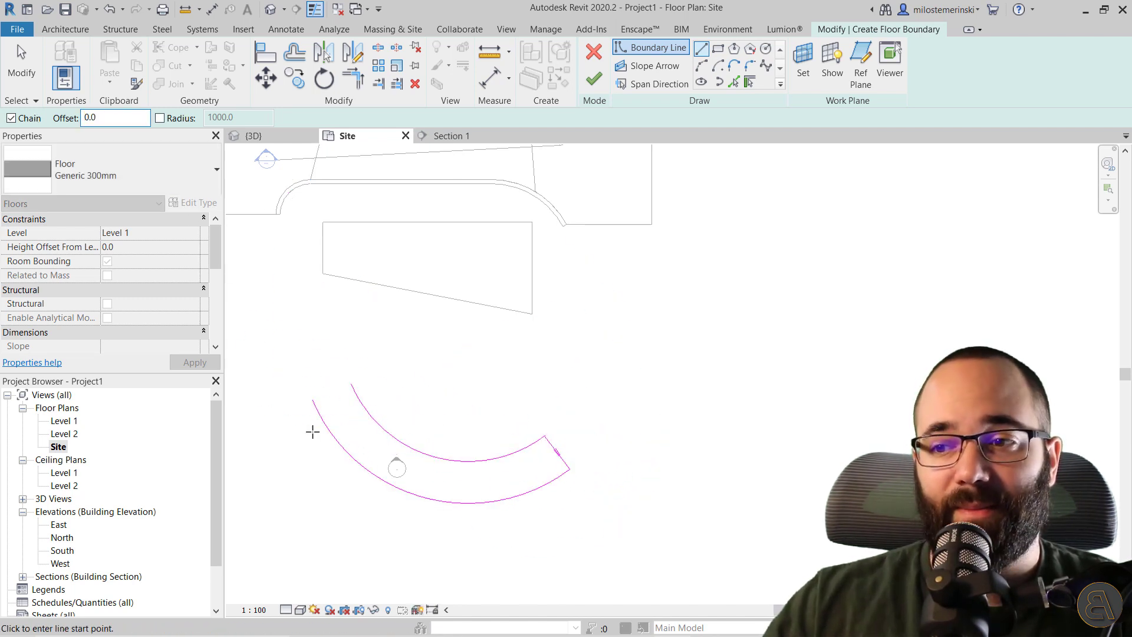
left_click(350, 382)
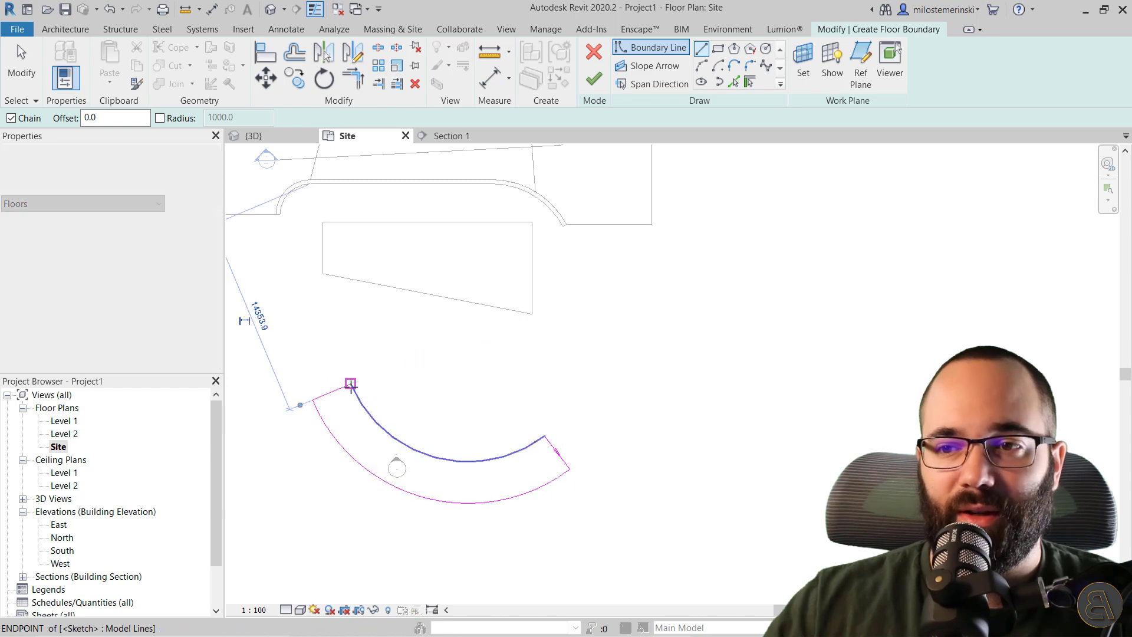
left_click(594, 77)
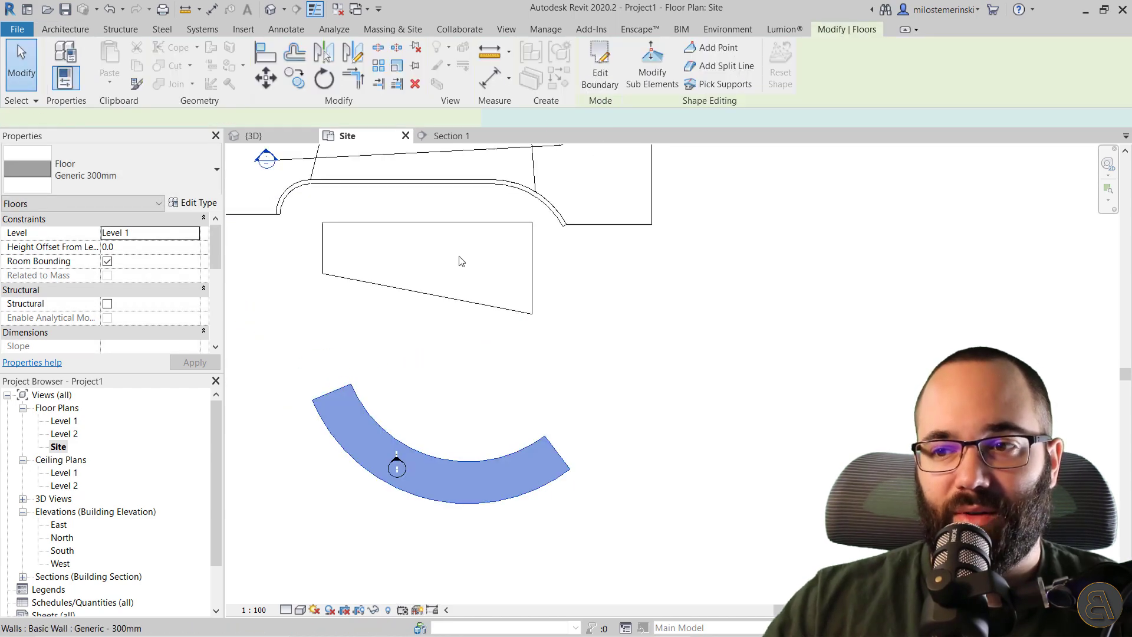
Step: Check the new curved floor in 3D and select the sloped ramp floor between the walls
left_click(253, 136)
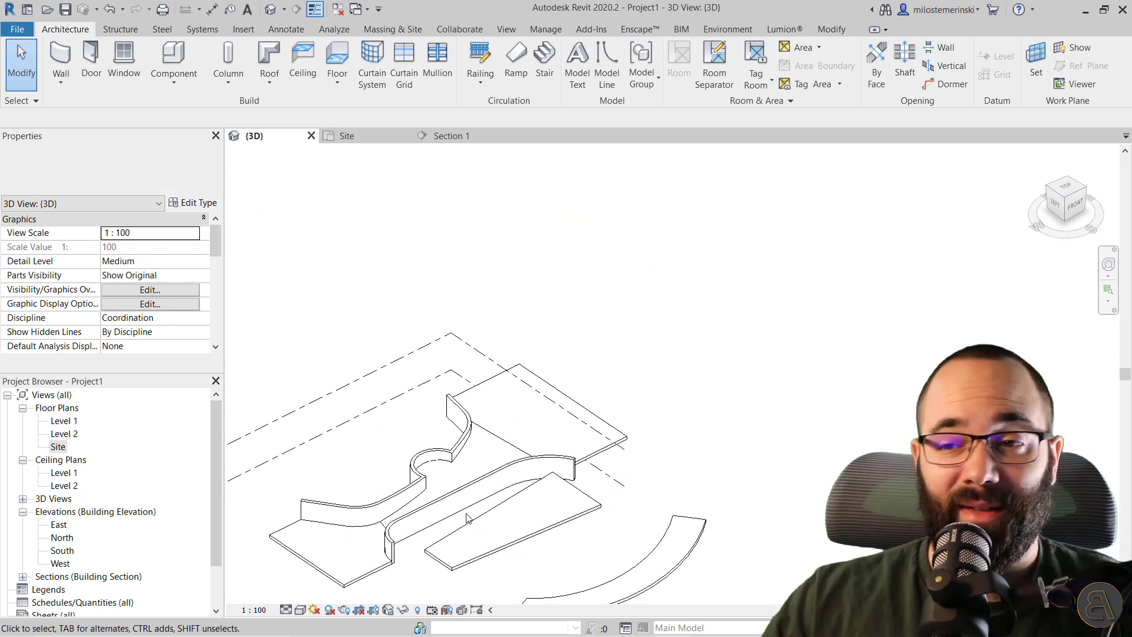
left_click(520, 404)
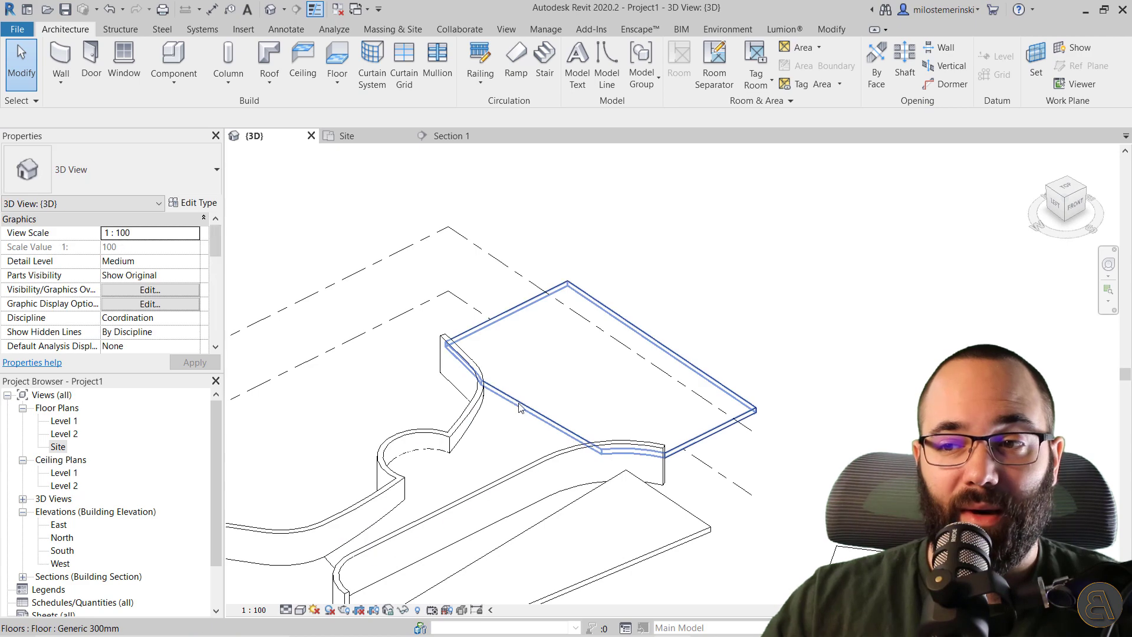
left_click(520, 404)
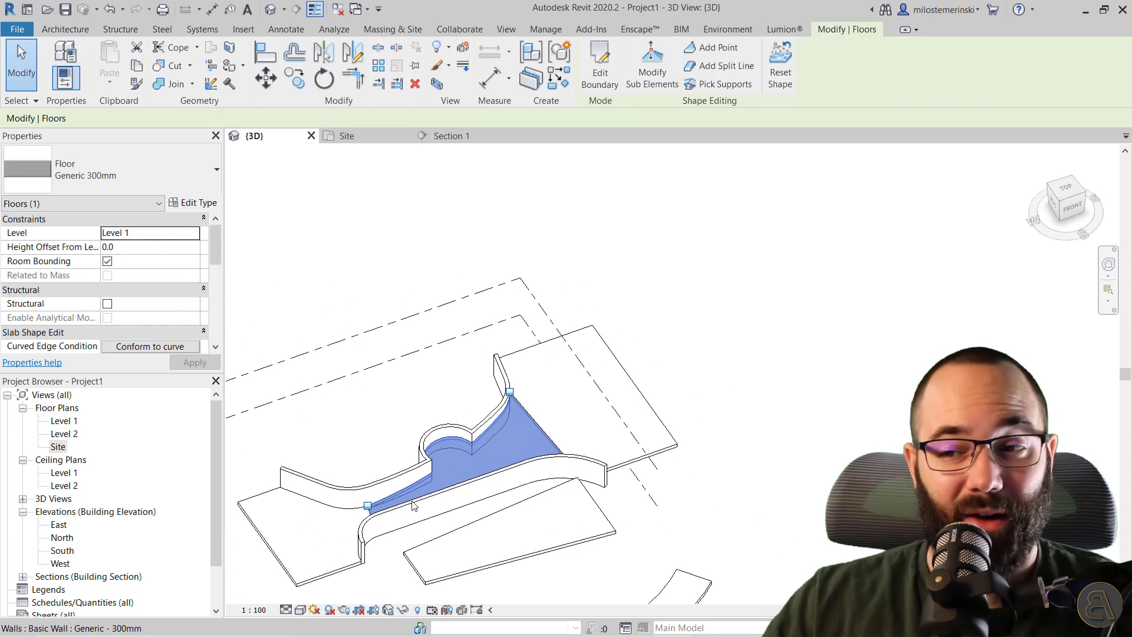